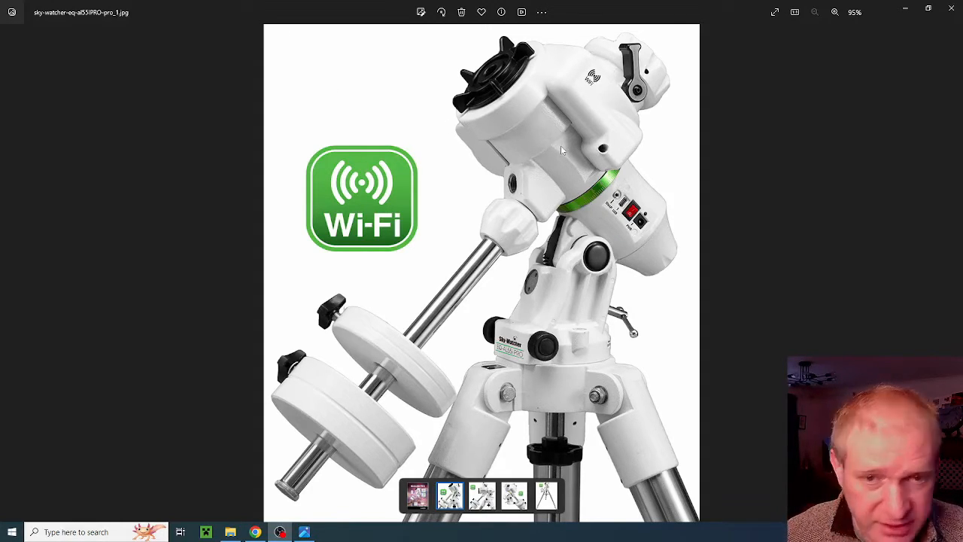
mouse_move(567, 102)
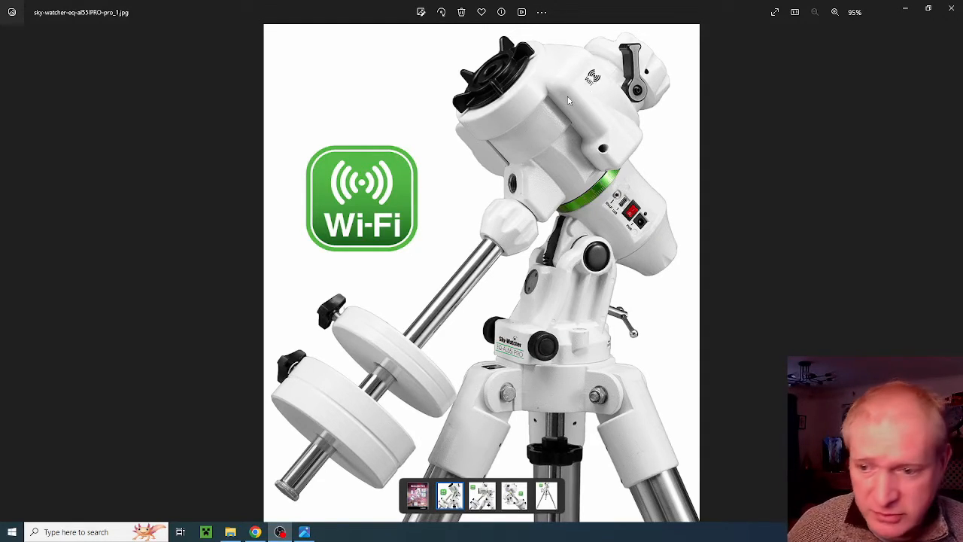
mouse_move(538, 348)
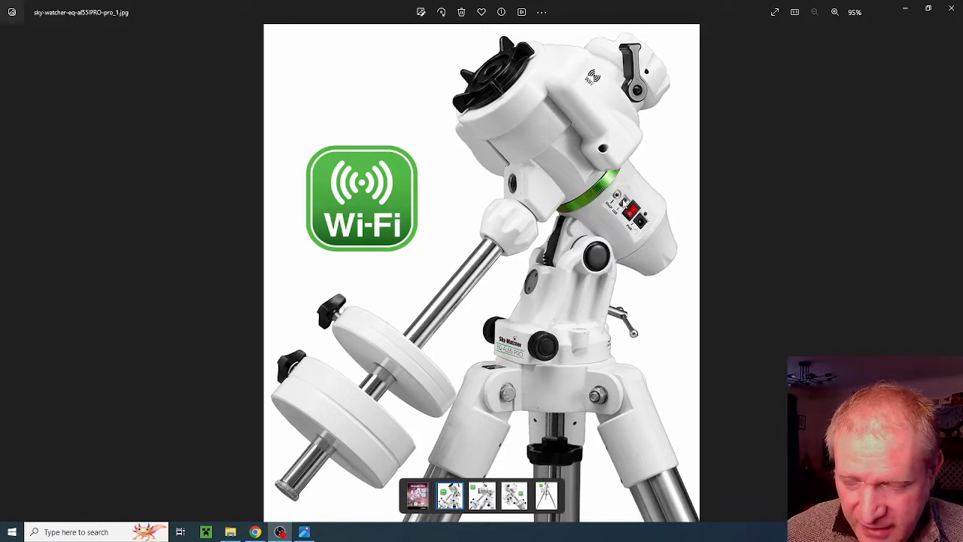
Zoom the EQ-AL55i PRO mount photo to 161% to inspect the switch and ports
click(834, 12)
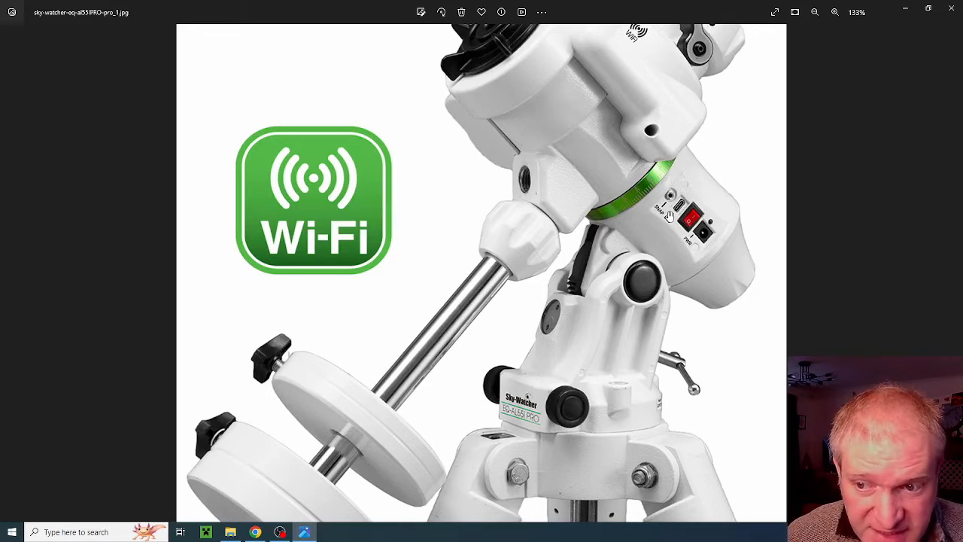
mouse_move(684, 229)
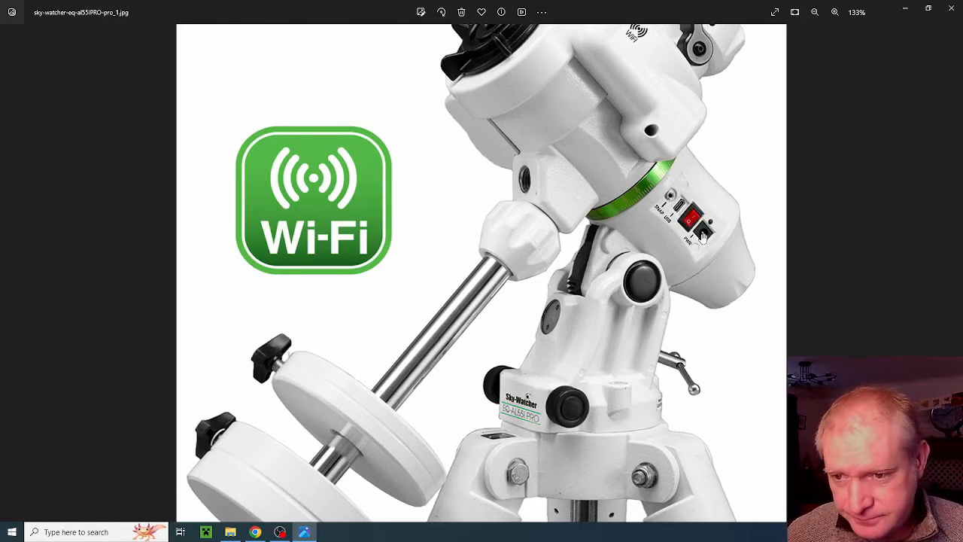
click(833, 12)
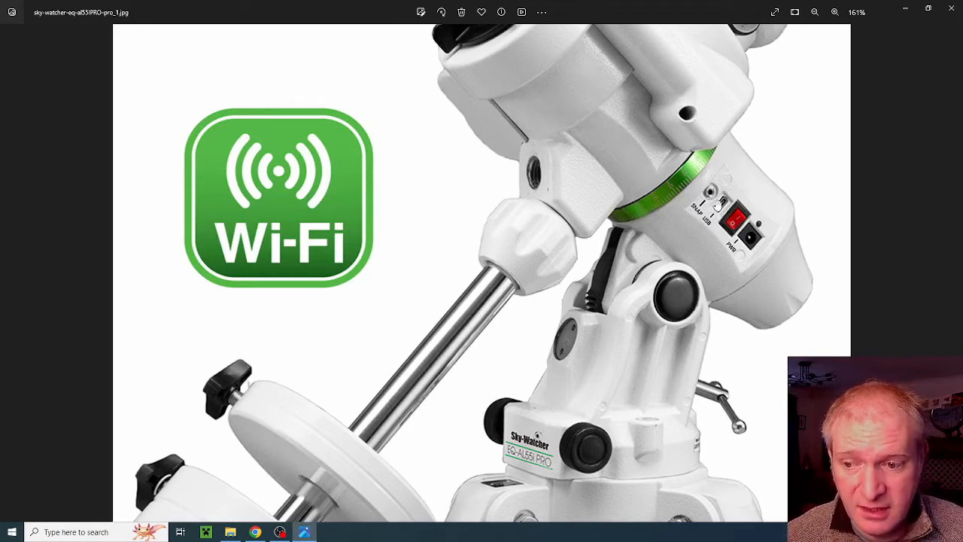
mouse_move(714, 208)
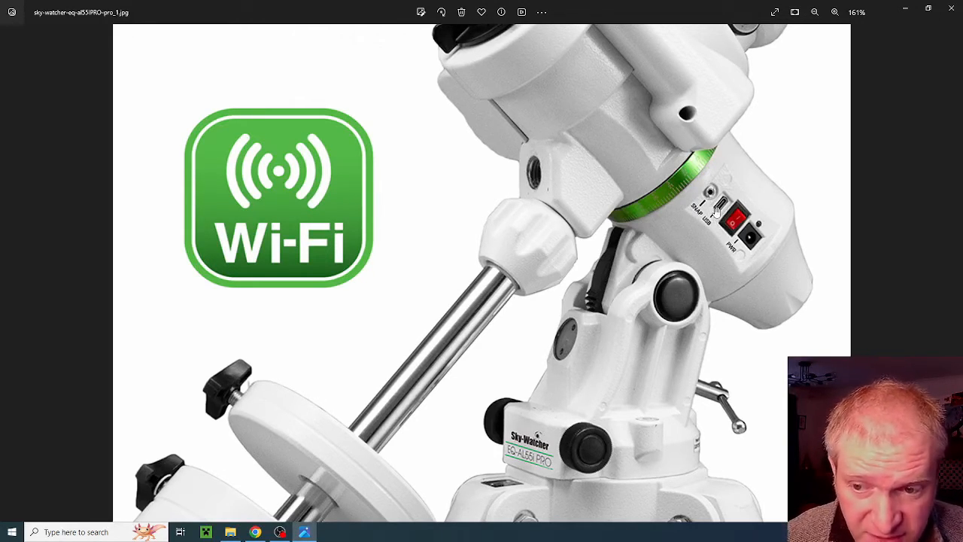
mouse_move(767, 241)
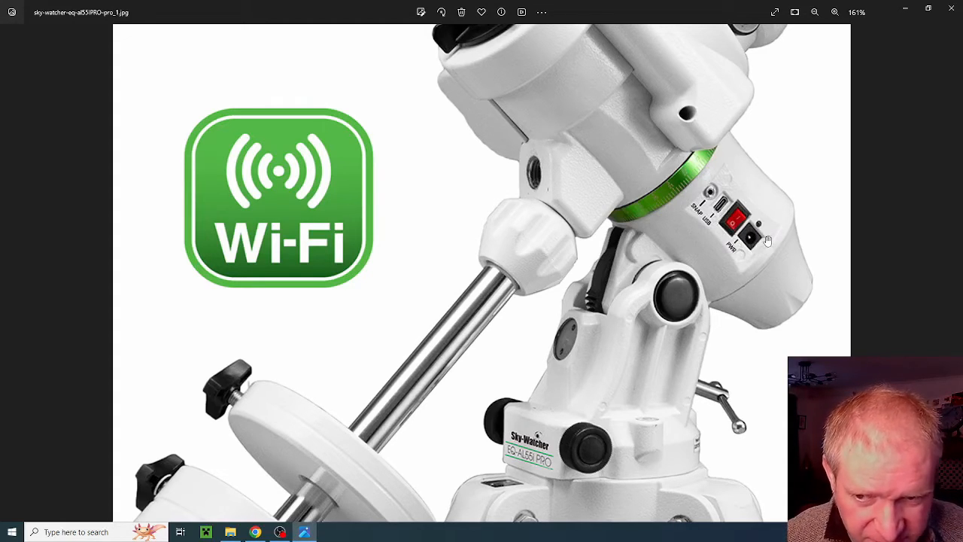
mouse_move(733, 254)
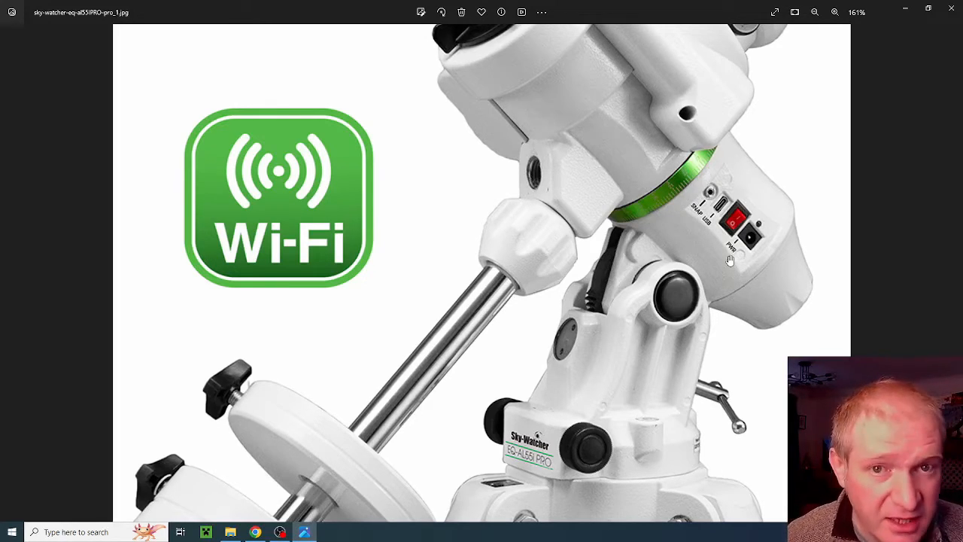
mouse_move(745, 249)
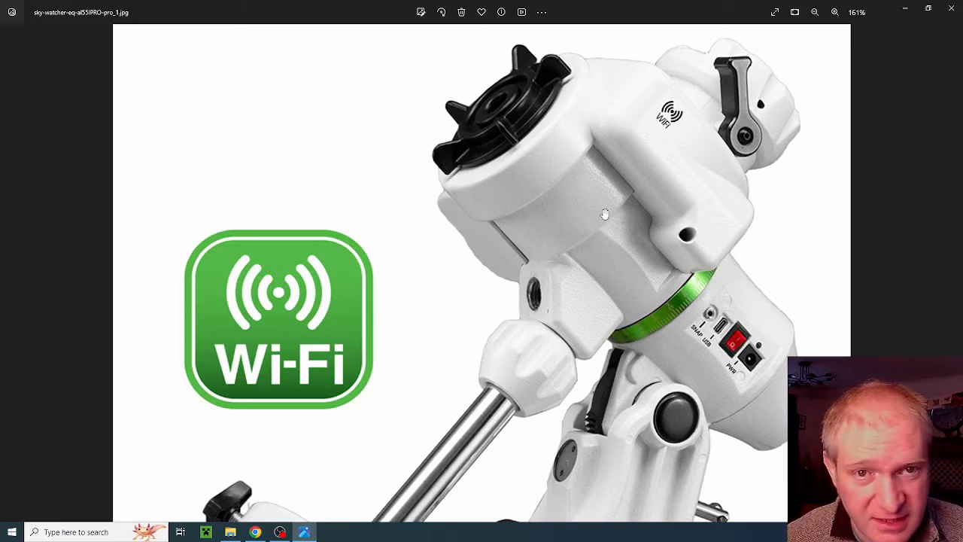
Zoom back out, then magnify the mount's body and EQ-AL55i PRO label
click(814, 12)
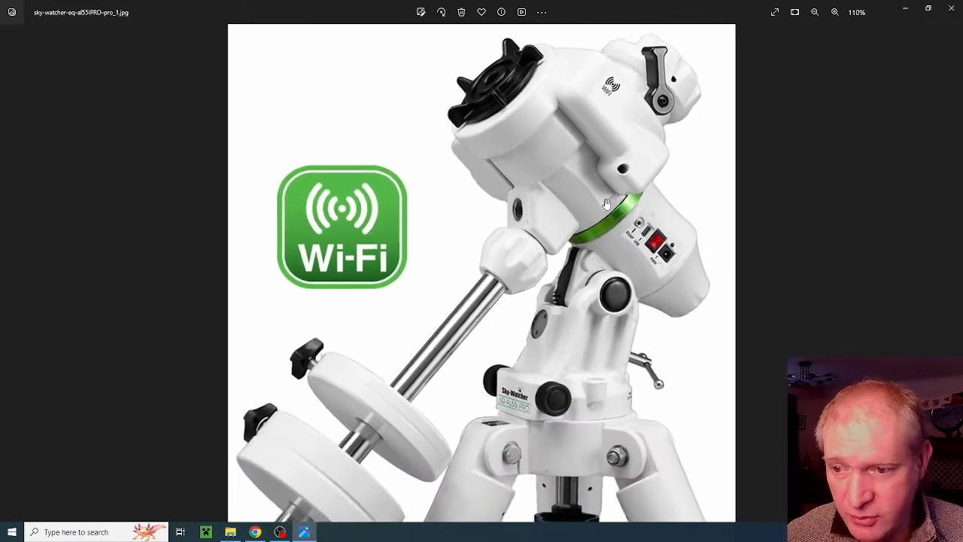
click(814, 12)
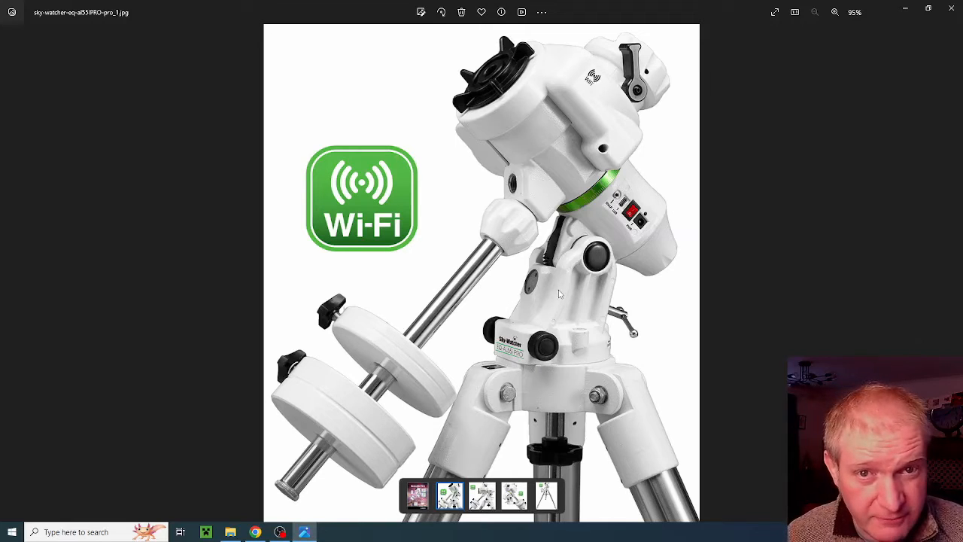
click(834, 12)
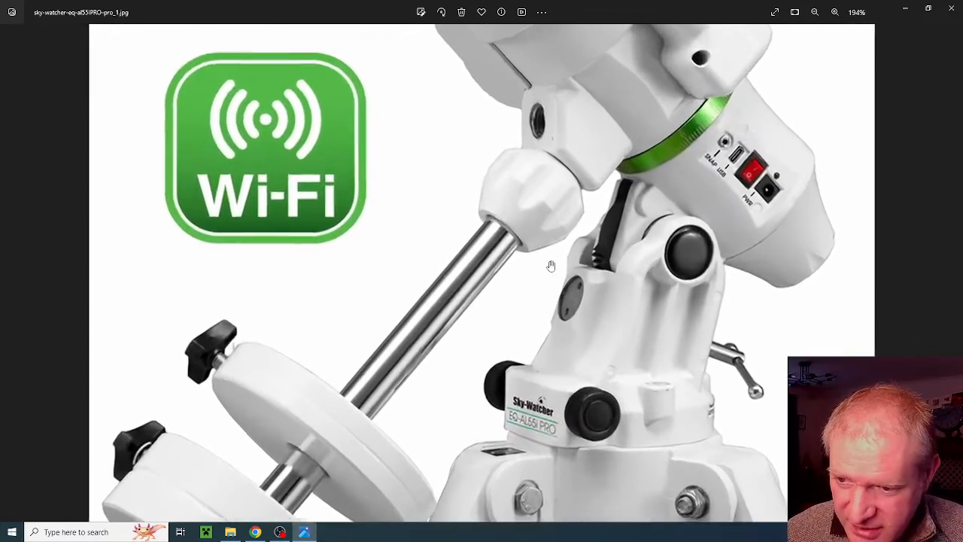
click(833, 12)
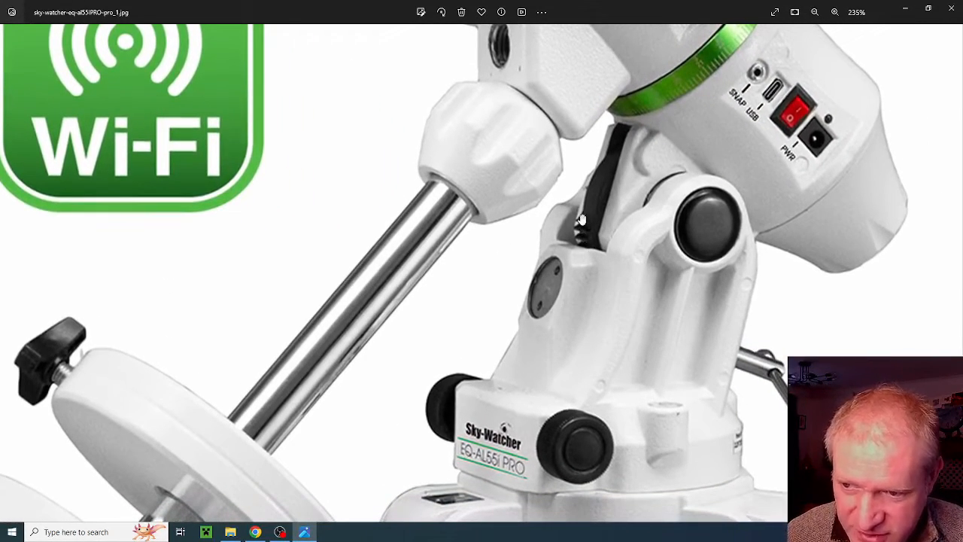
mouse_move(581, 239)
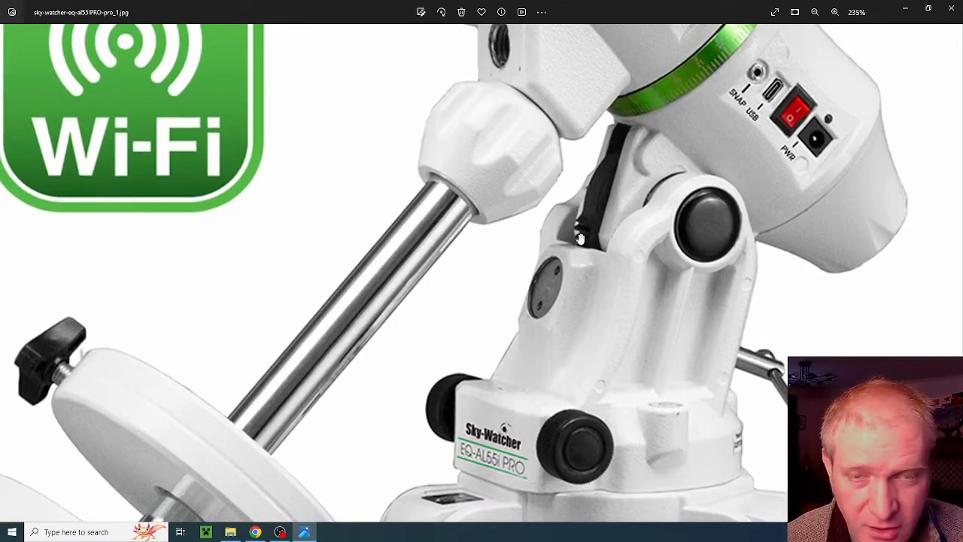
Zoom out in stages to 95% so the whole mount photo fits
click(815, 12)
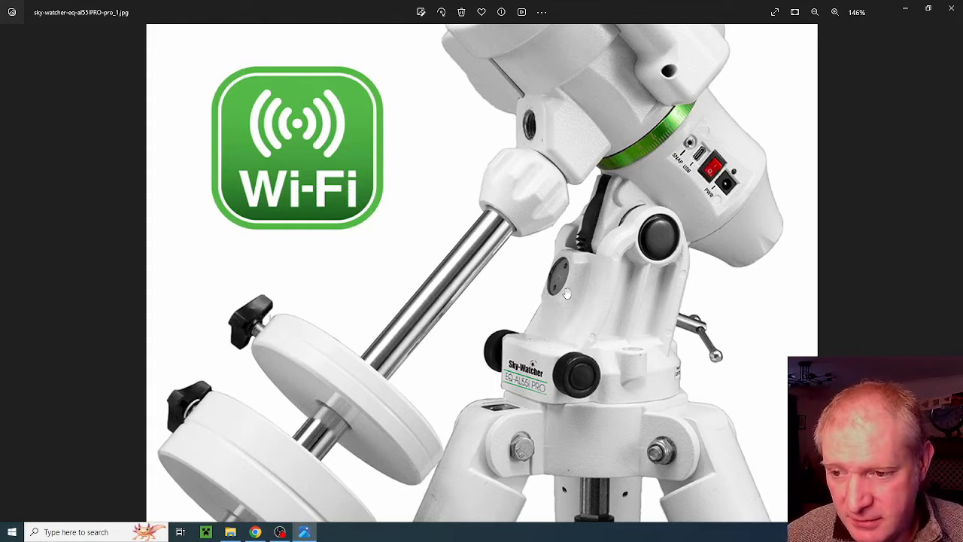
mouse_move(622, 273)
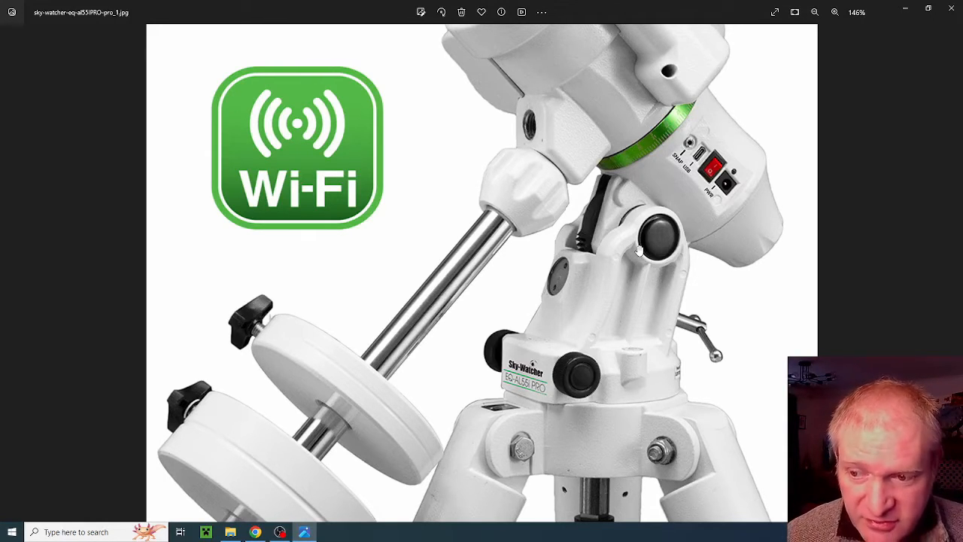
mouse_move(557, 245)
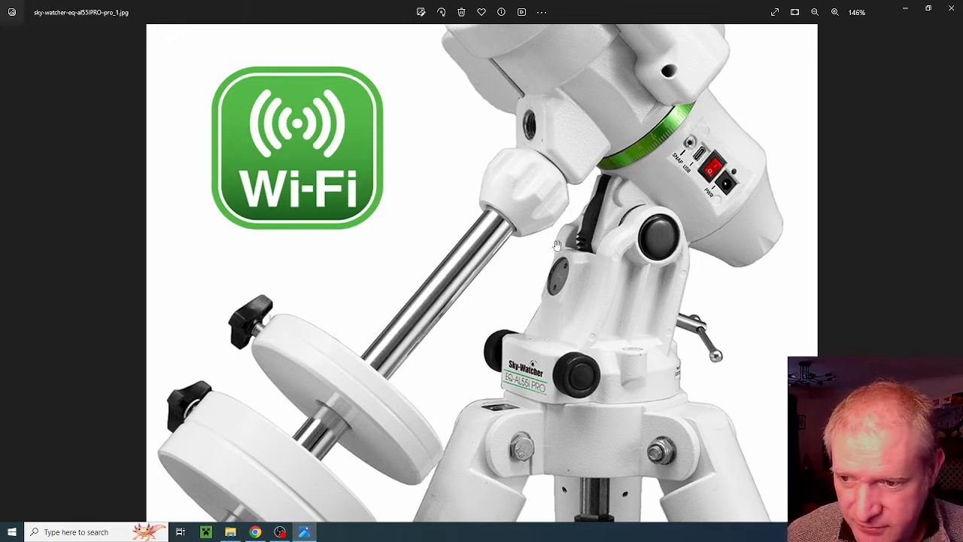
mouse_move(591, 216)
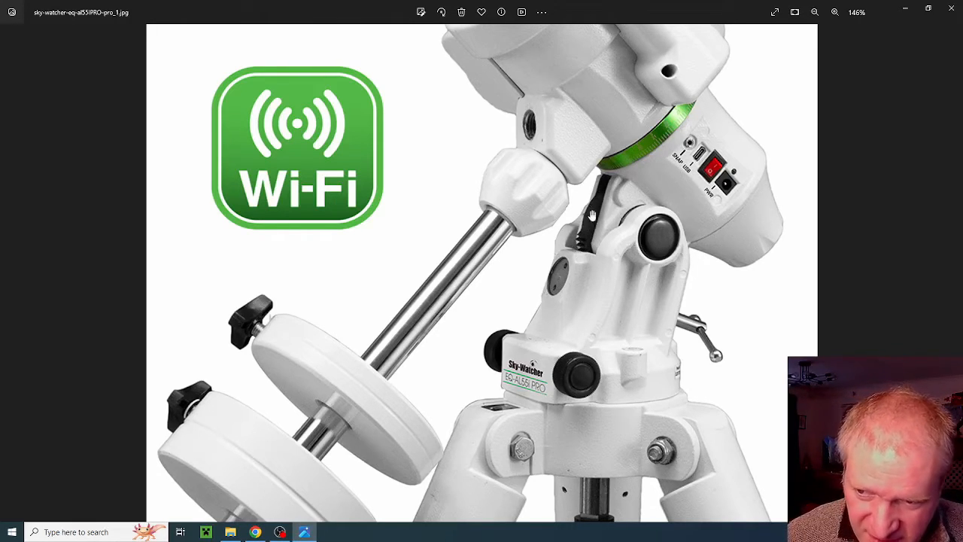
mouse_move(665, 324)
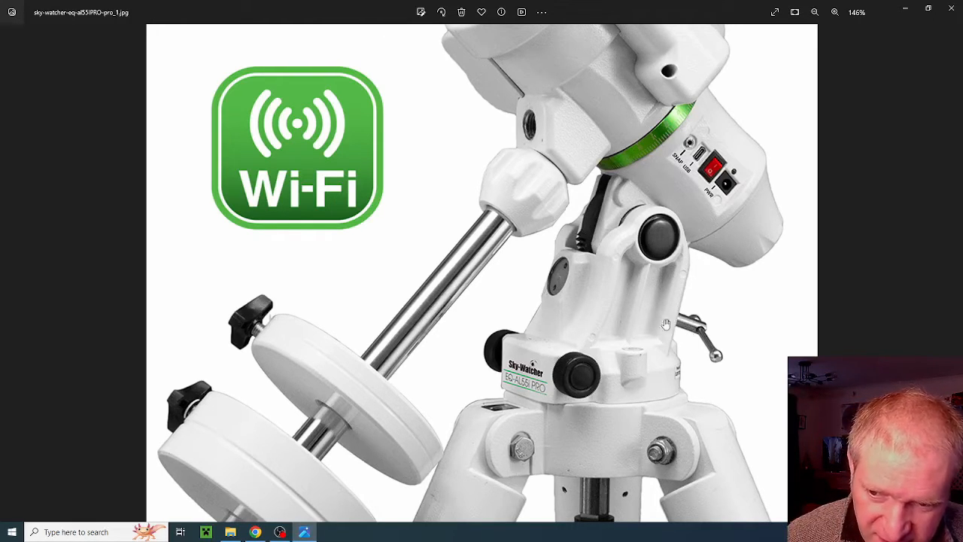
mouse_move(663, 312)
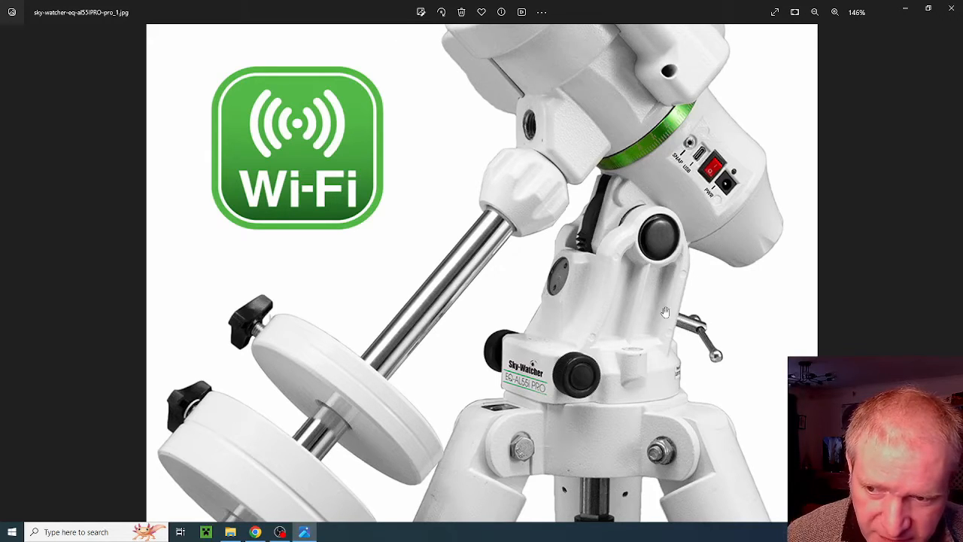
mouse_move(583, 242)
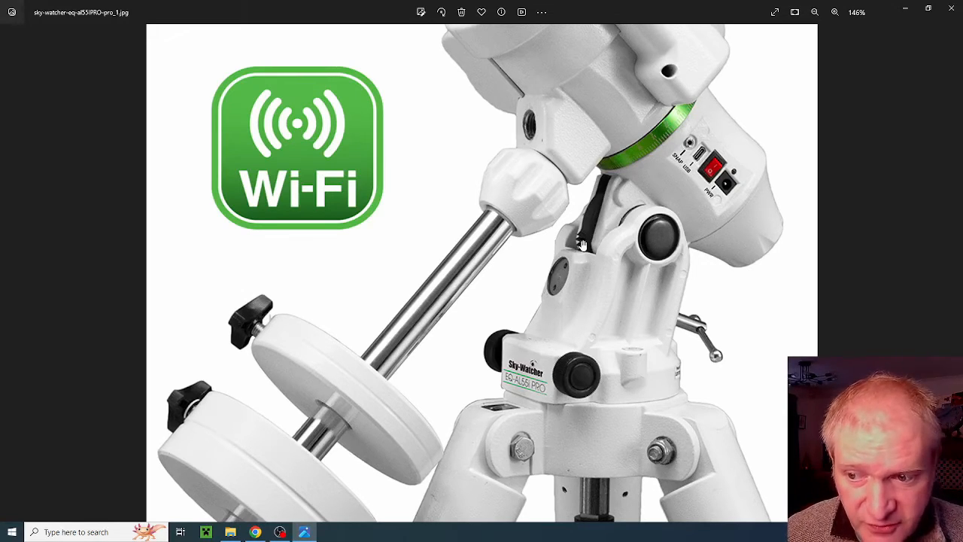
click(814, 12)
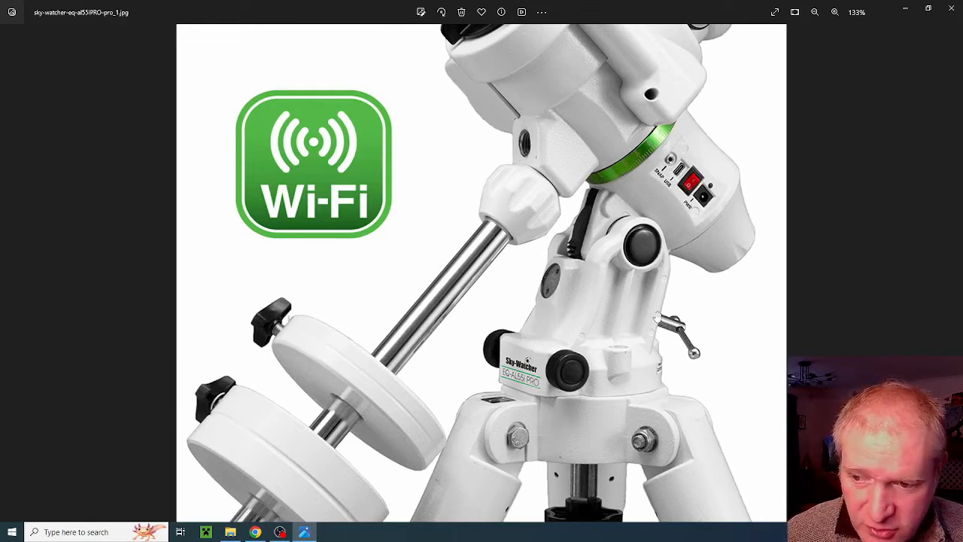
mouse_move(594, 204)
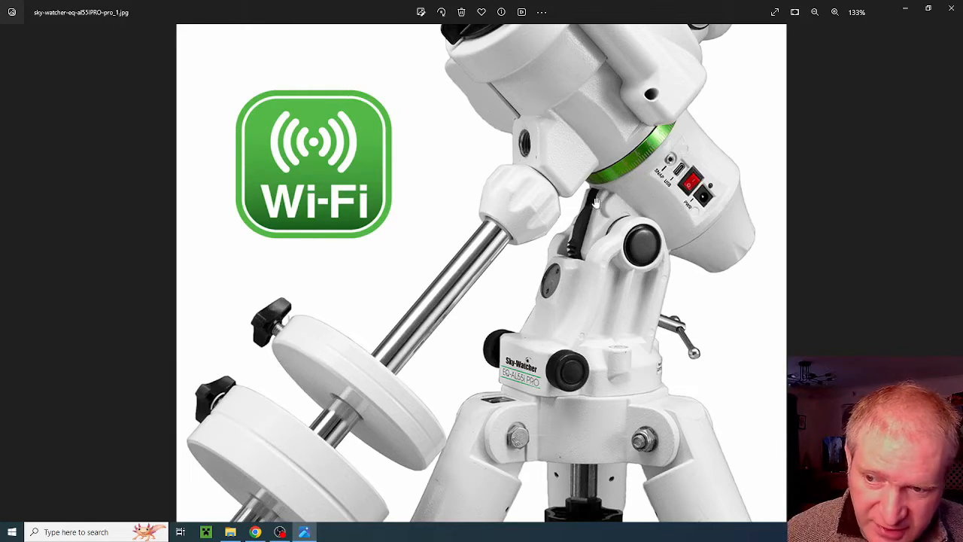
mouse_move(579, 239)
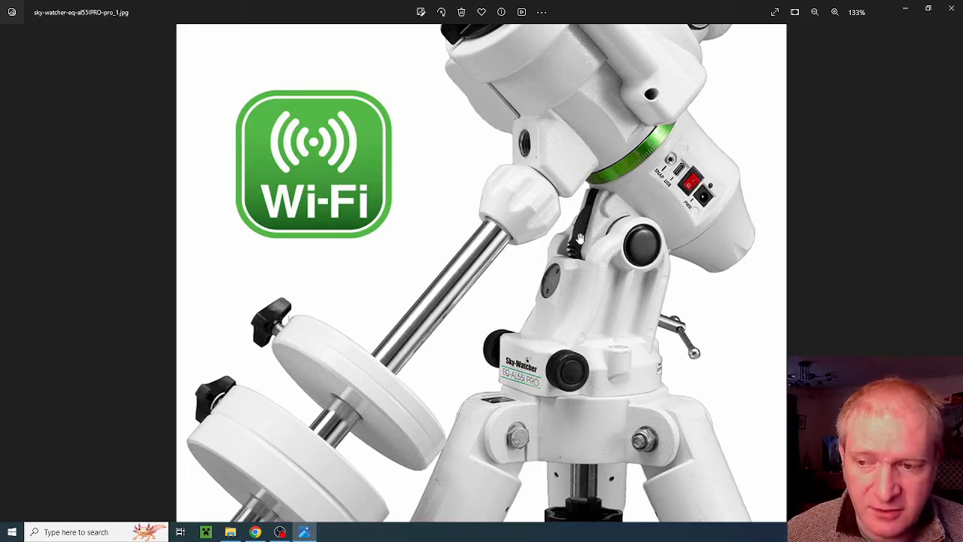
mouse_move(573, 235)
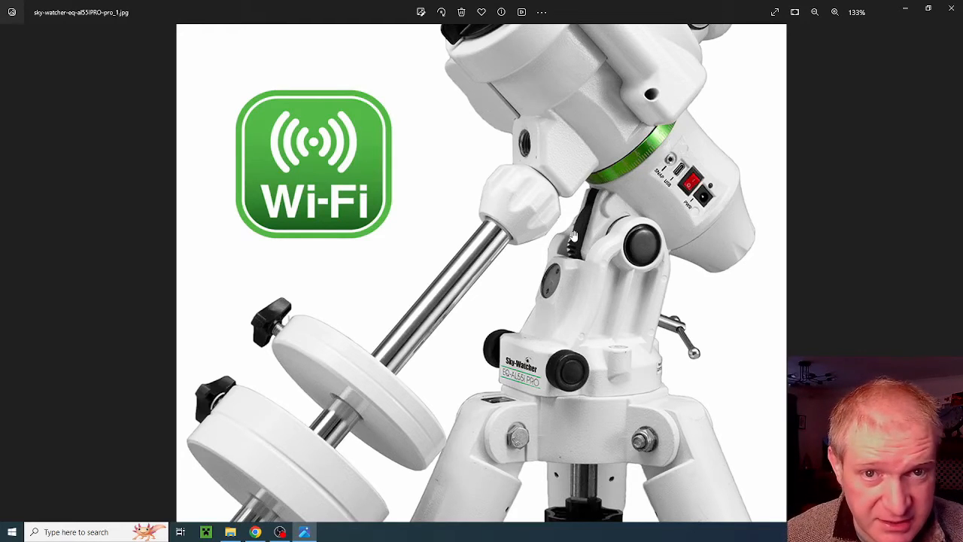
click(814, 12)
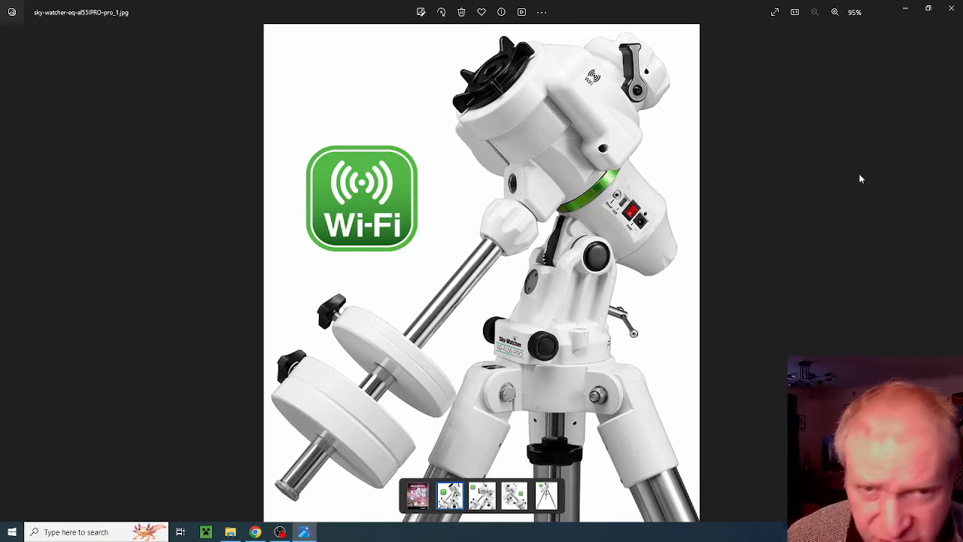
mouse_move(411, 345)
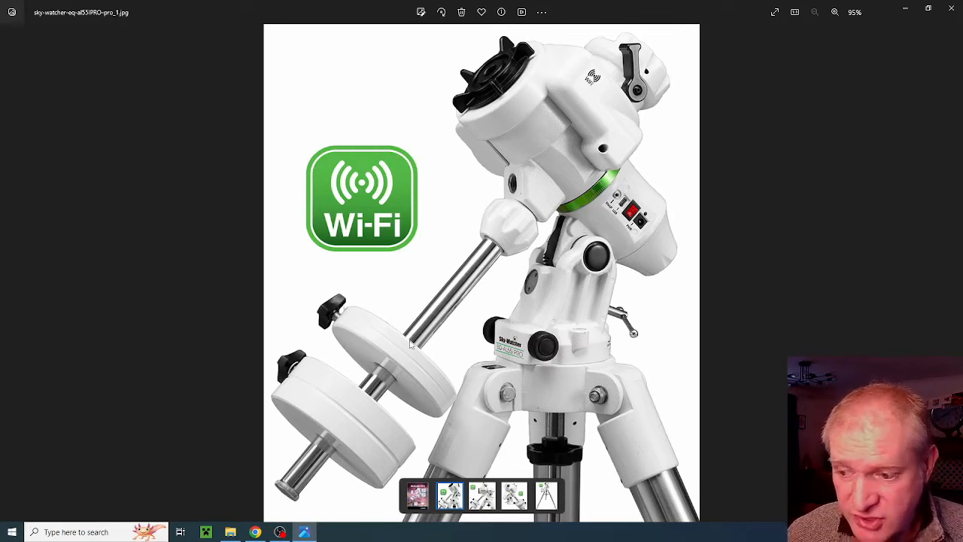
mouse_move(355, 425)
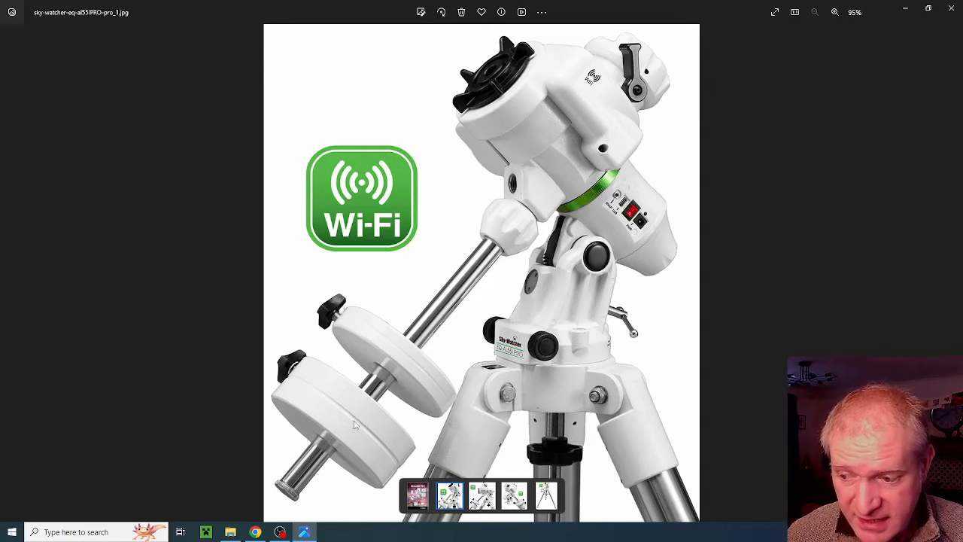
mouse_move(382, 385)
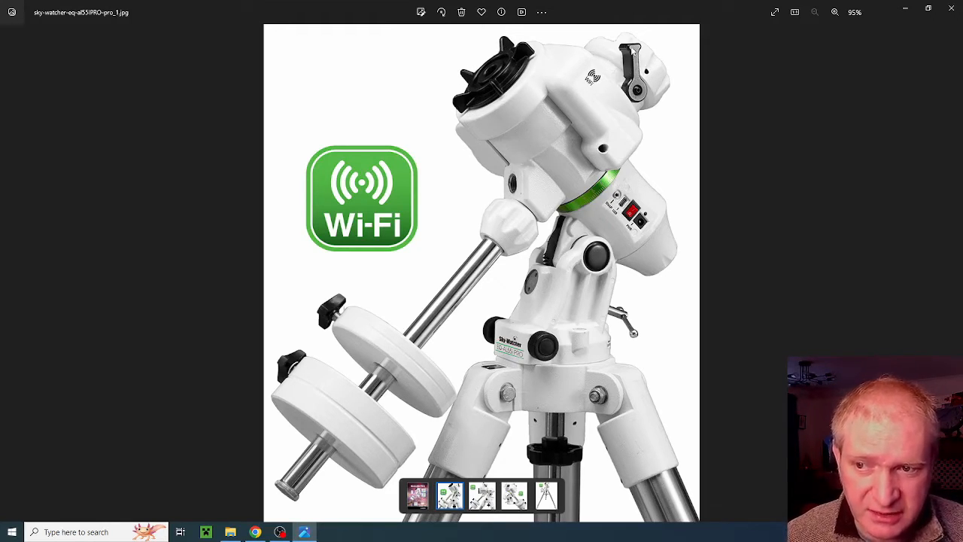
mouse_move(838, 248)
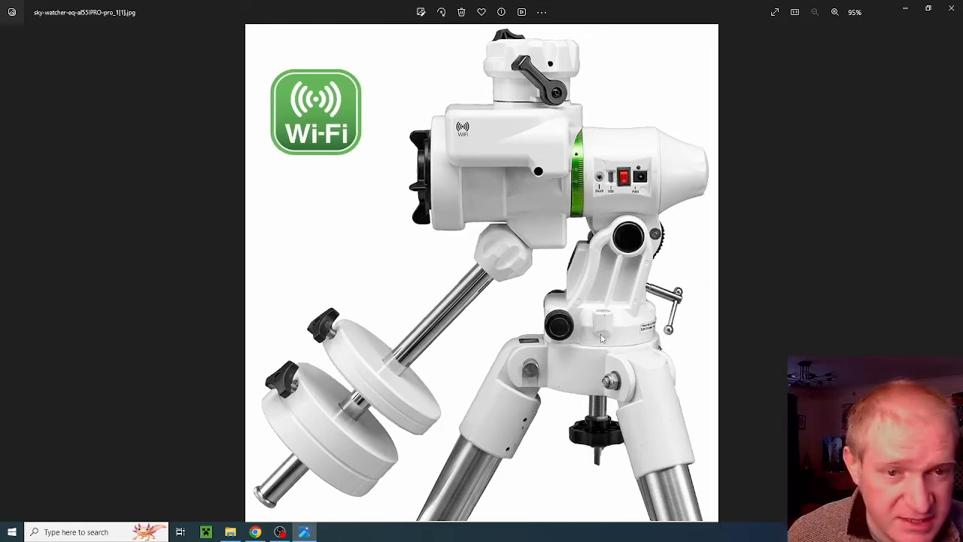
mouse_move(648, 186)
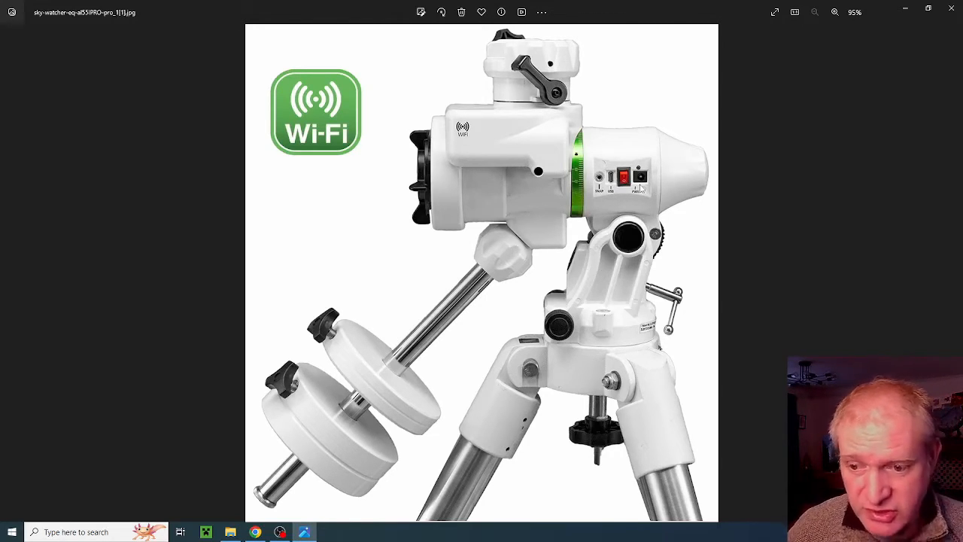
mouse_move(796, 287)
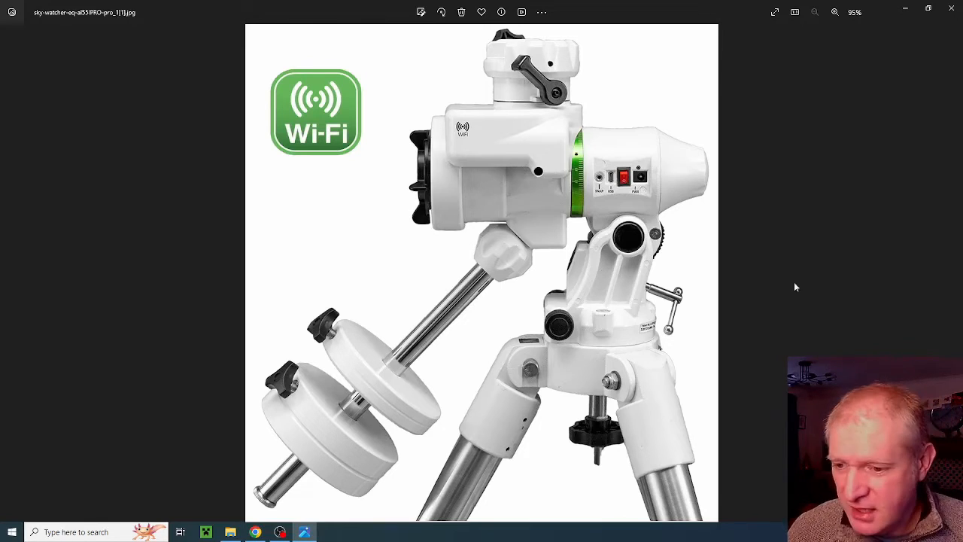
mouse_move(914, 271)
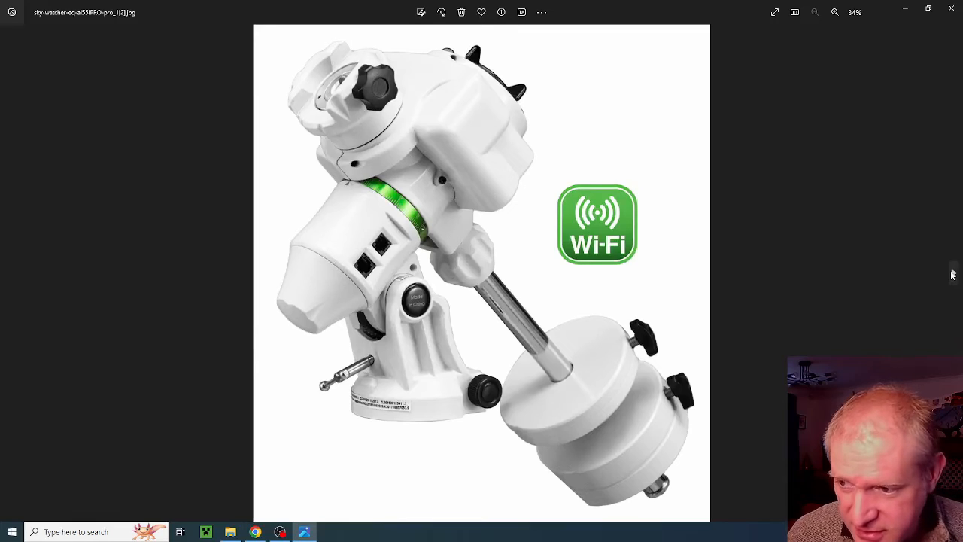
Zoom in on the mount's two ports, then zoom back out to fit the photo
click(835, 12)
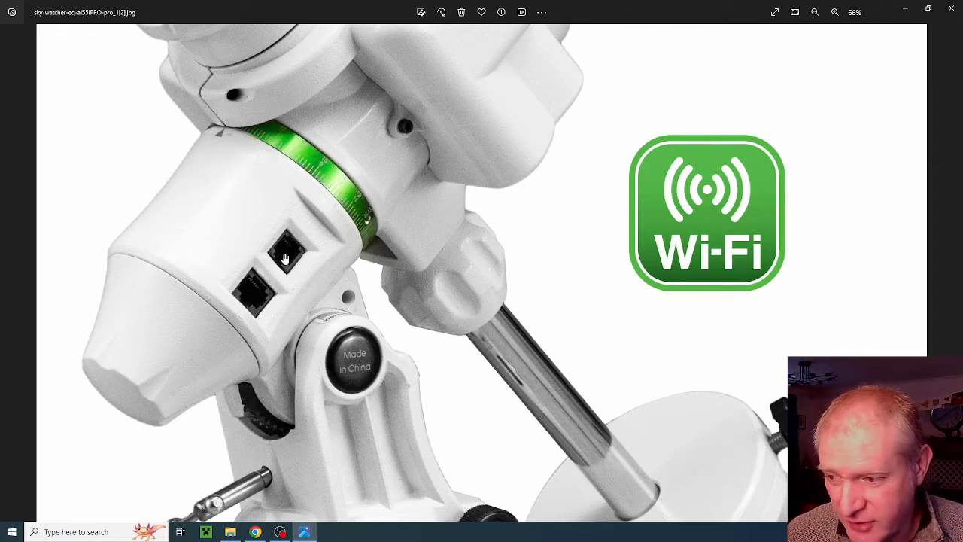
mouse_move(248, 301)
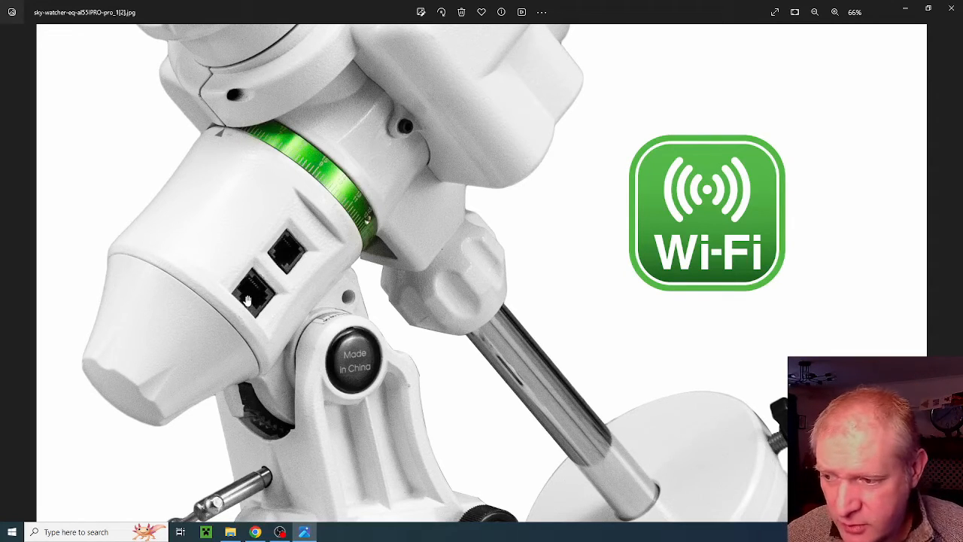
mouse_move(204, 280)
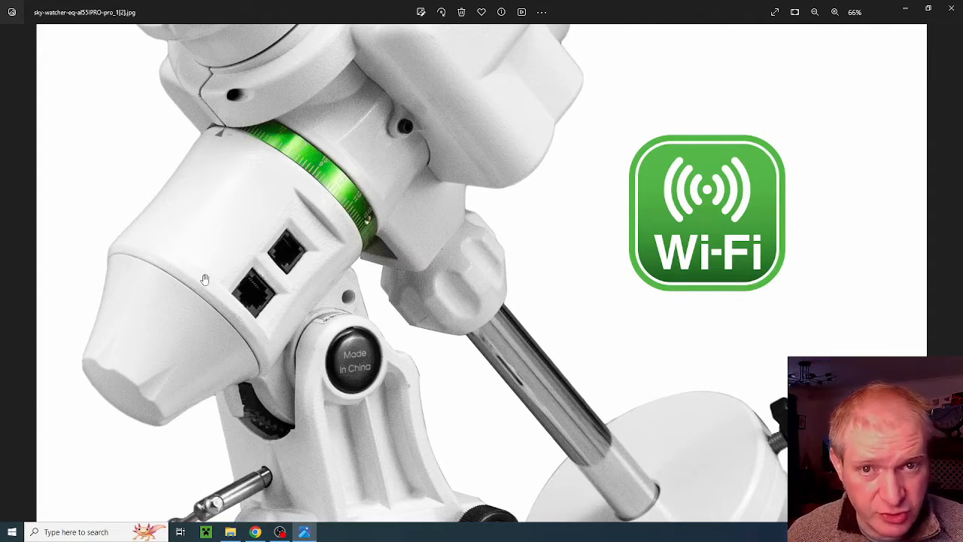
click(814, 12)
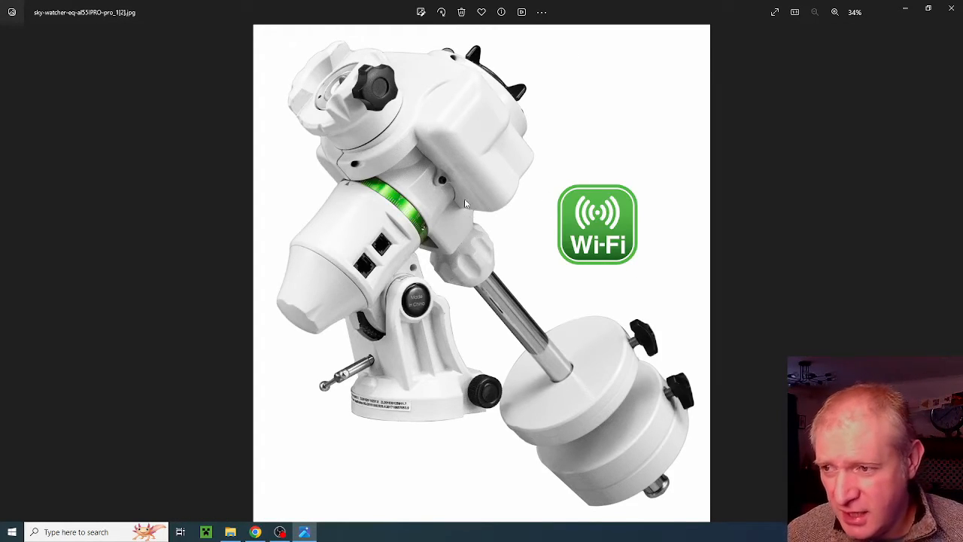
mouse_move(459, 246)
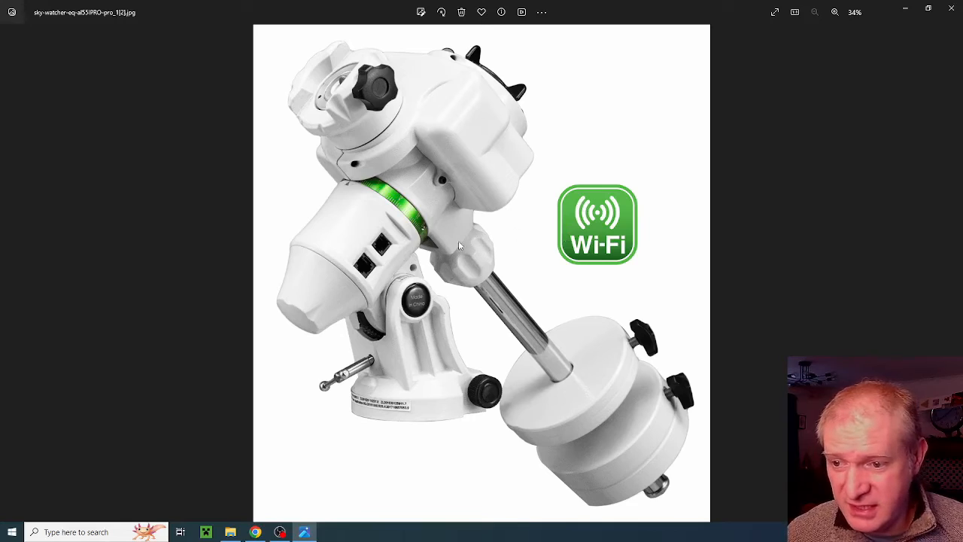
mouse_move(954, 278)
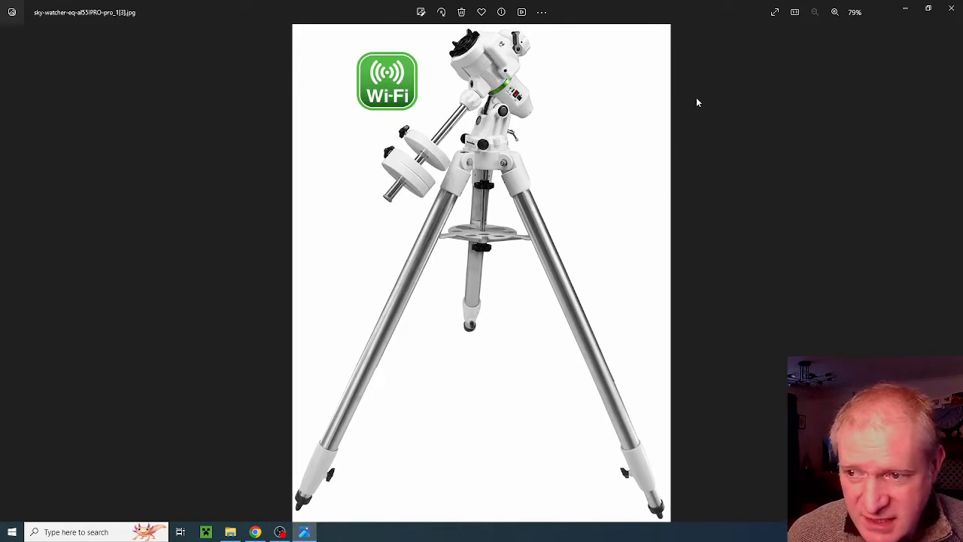
mouse_move(485, 284)
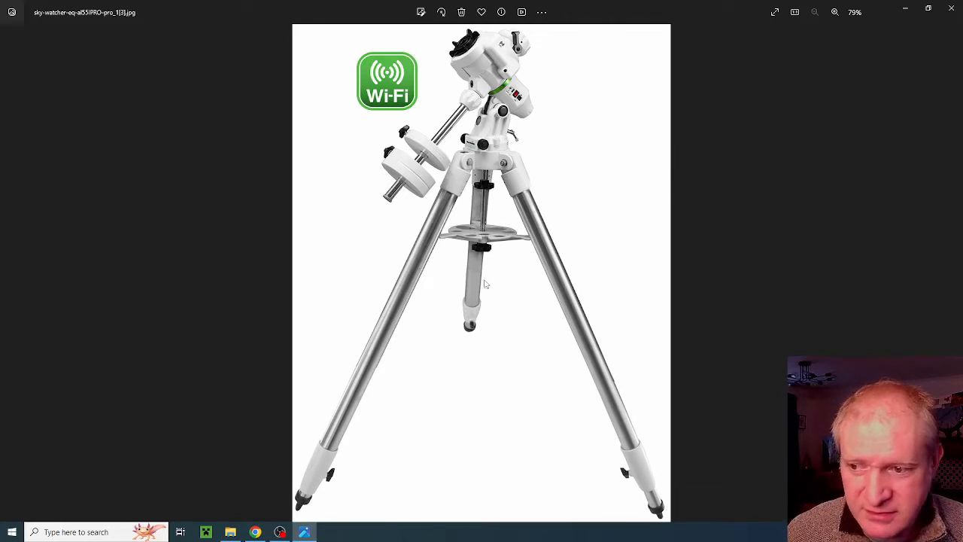
mouse_move(510, 233)
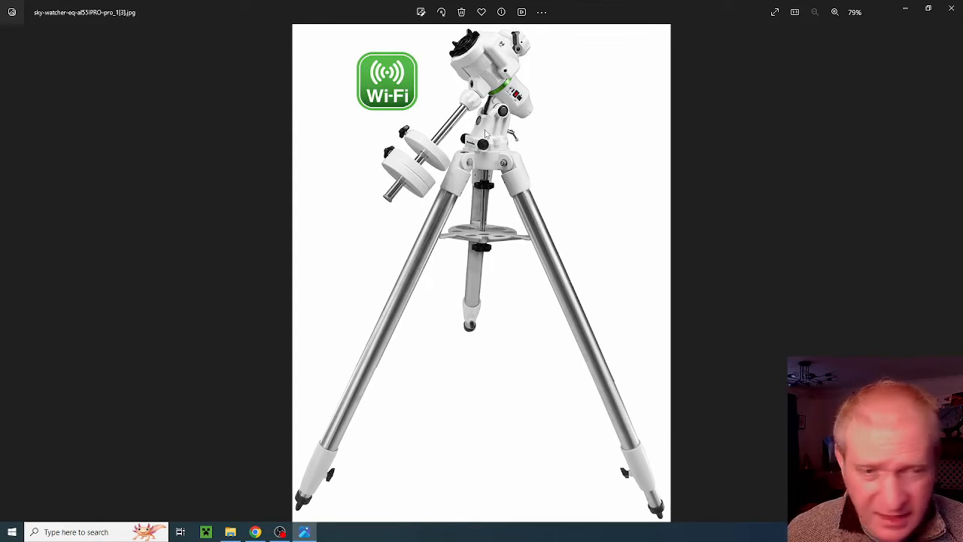
mouse_move(947, 261)
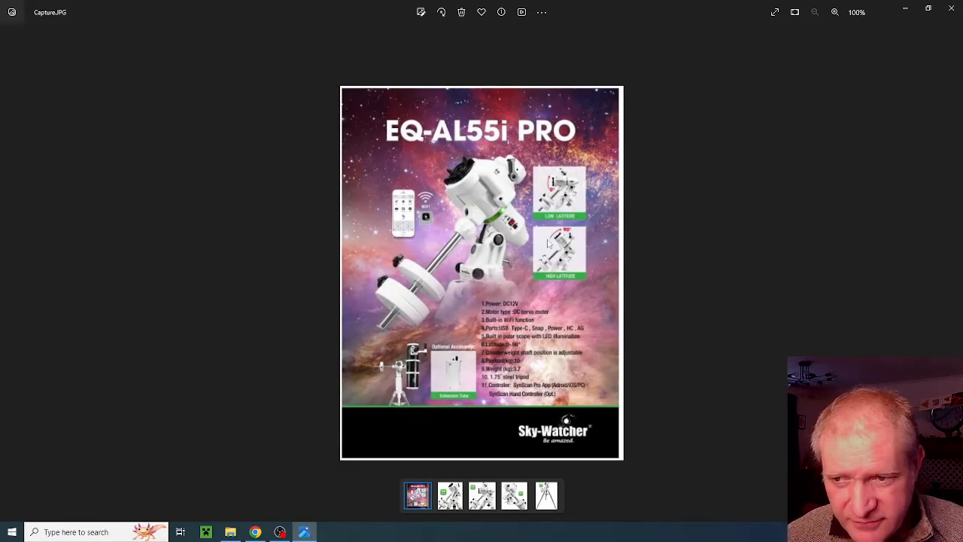
Magnify the Capture.JPG spec sheet to 177% to read the numbered specs
click(834, 12)
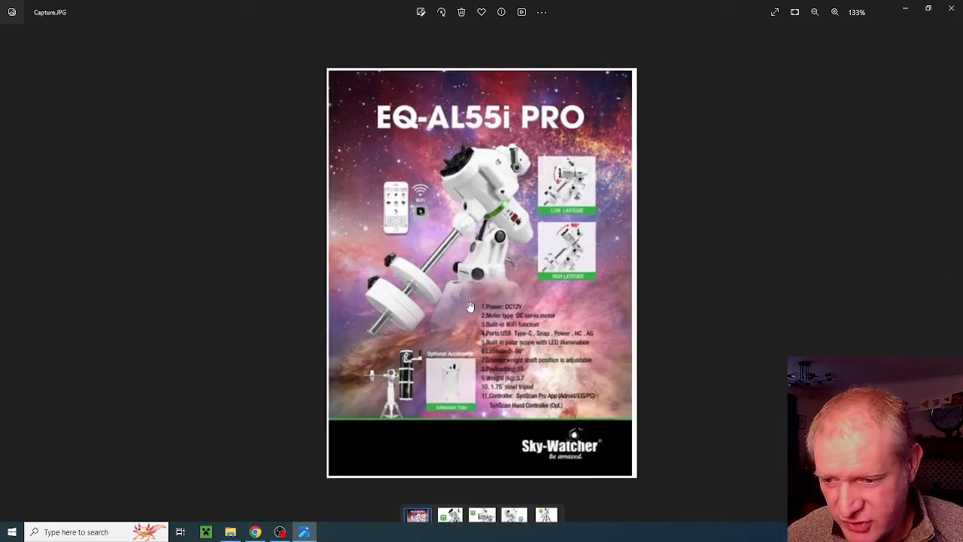
click(834, 12)
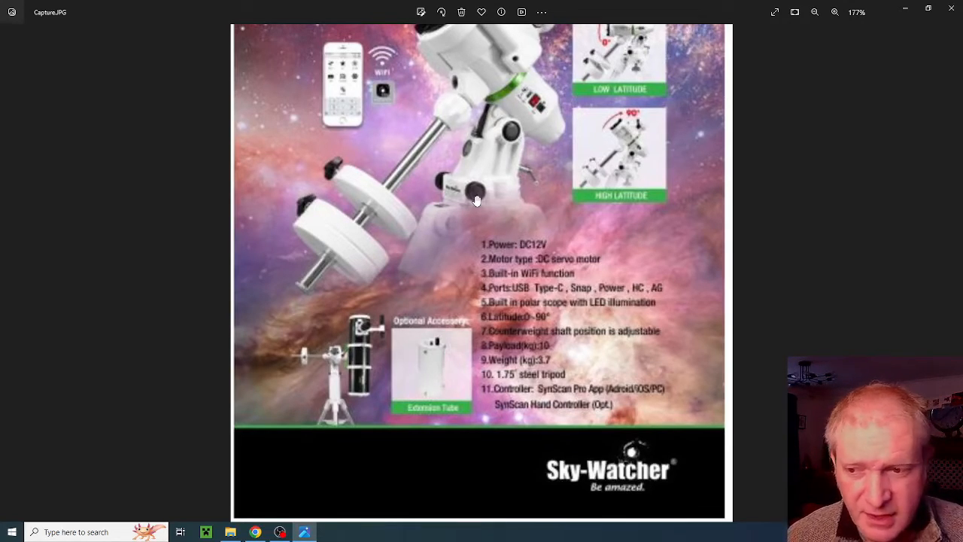
mouse_move(518, 264)
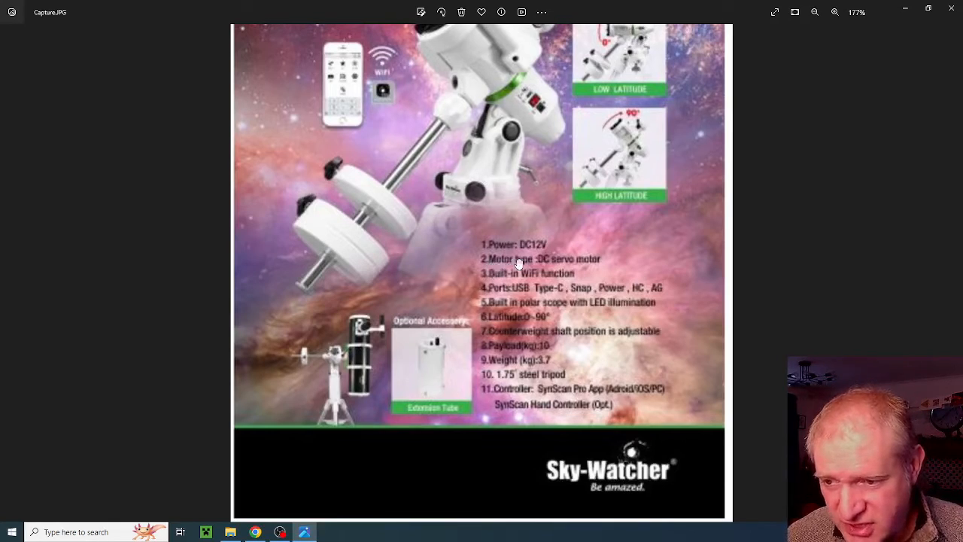
mouse_move(615, 261)
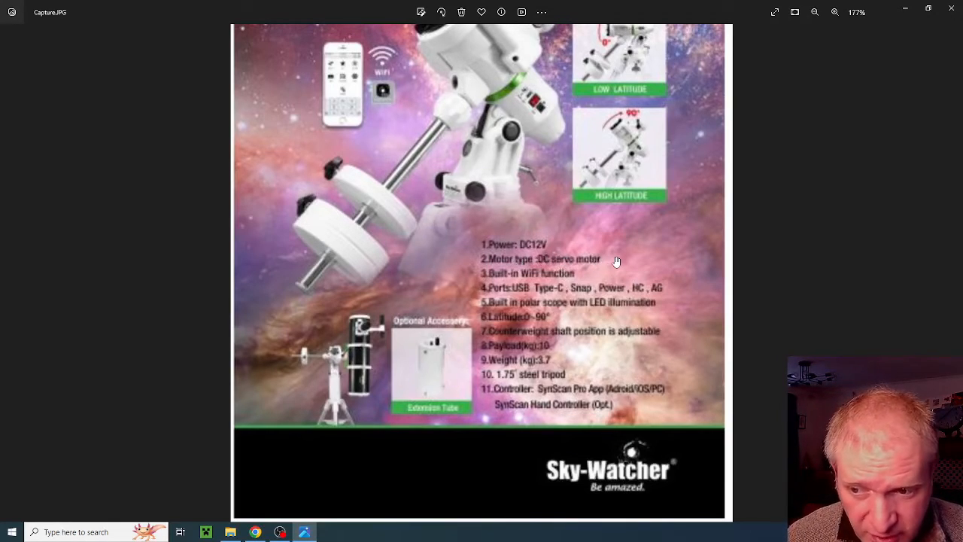
mouse_move(639, 264)
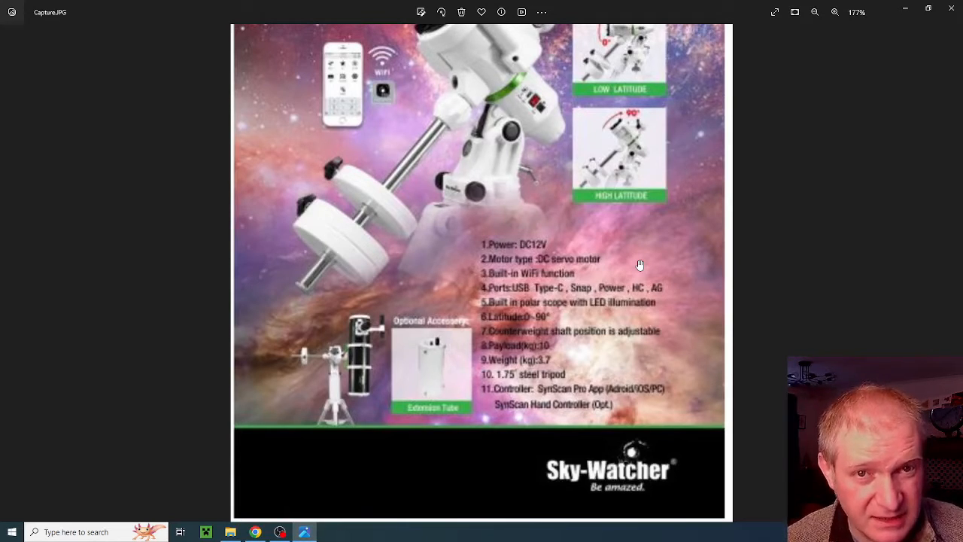
mouse_move(586, 262)
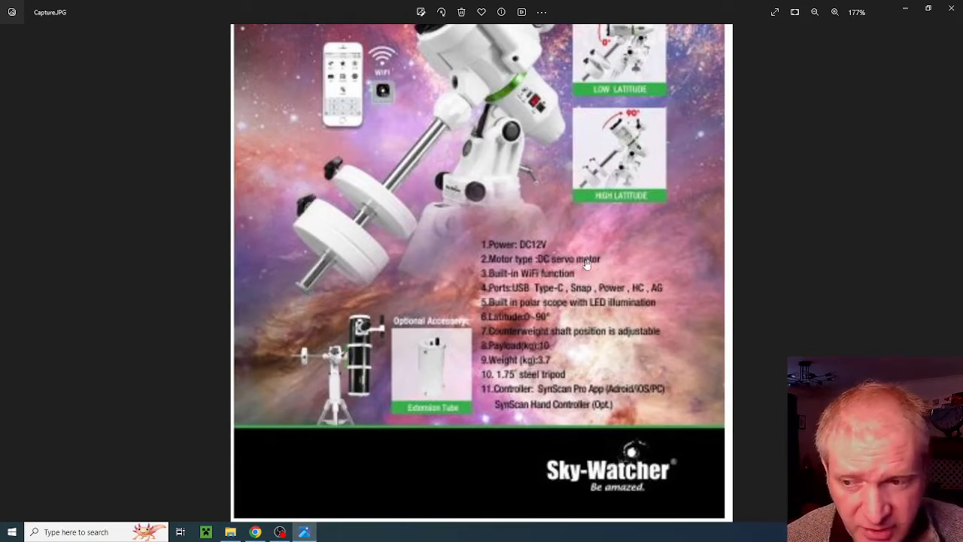
mouse_move(606, 258)
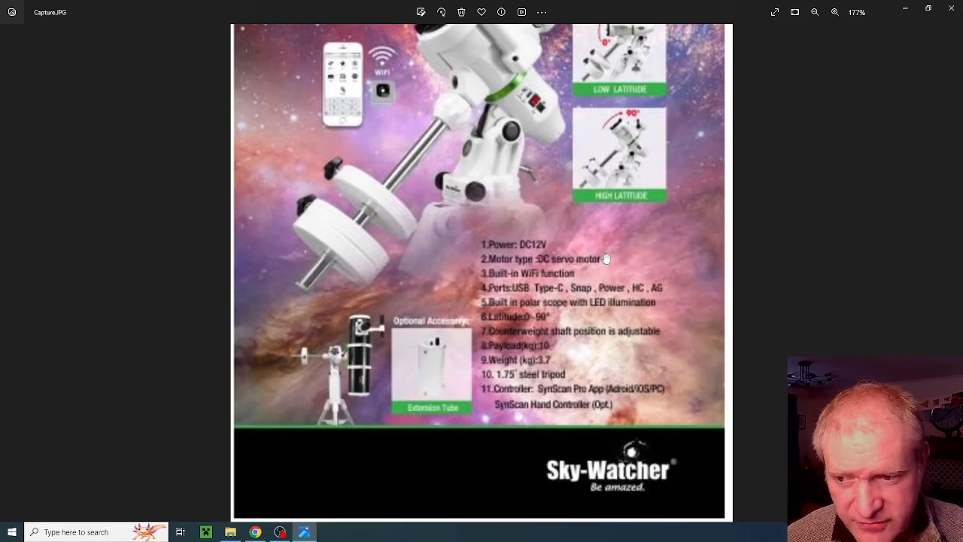
mouse_move(530, 265)
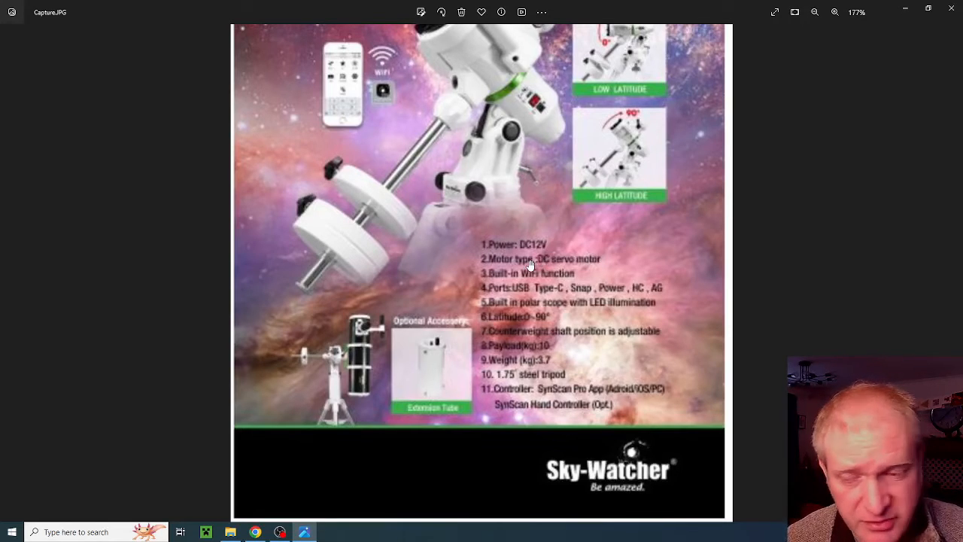
mouse_move(616, 260)
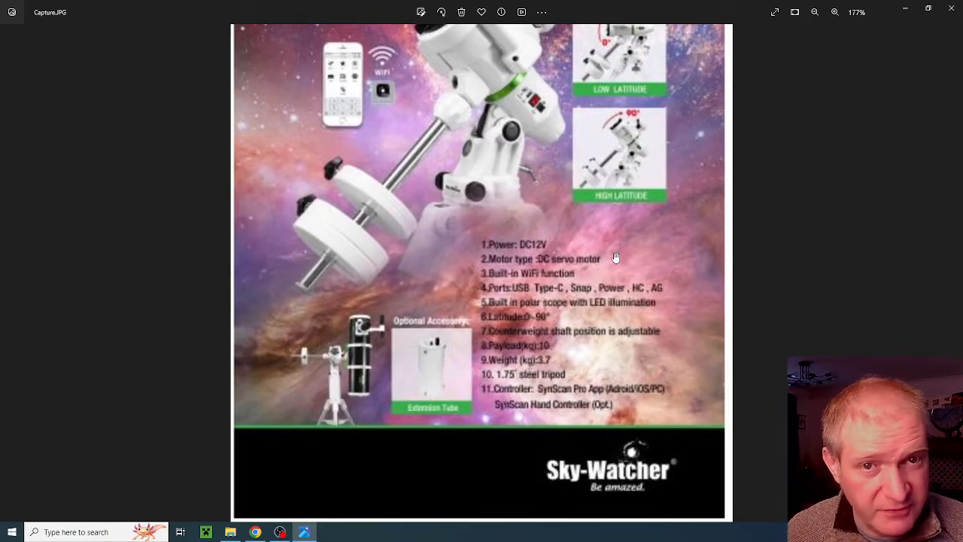
mouse_move(534, 275)
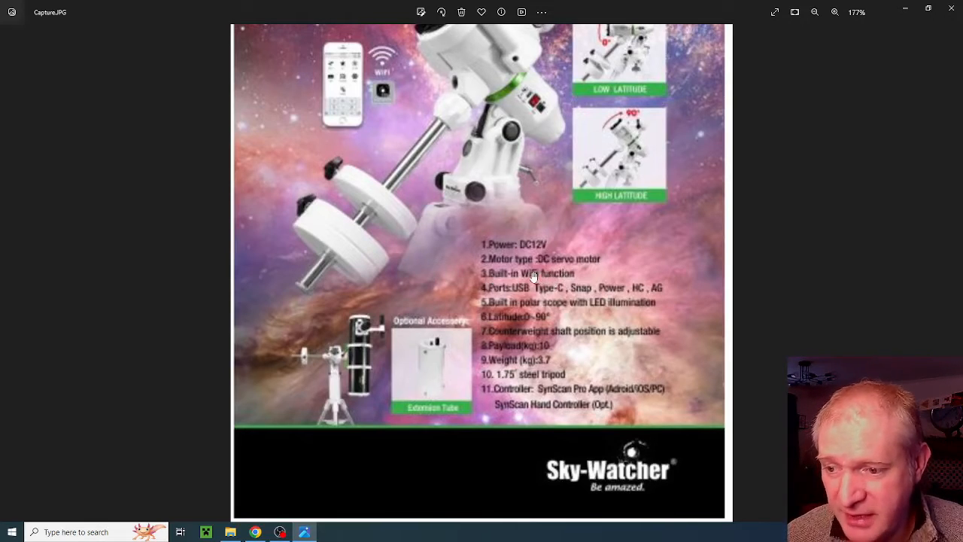
mouse_move(500, 284)
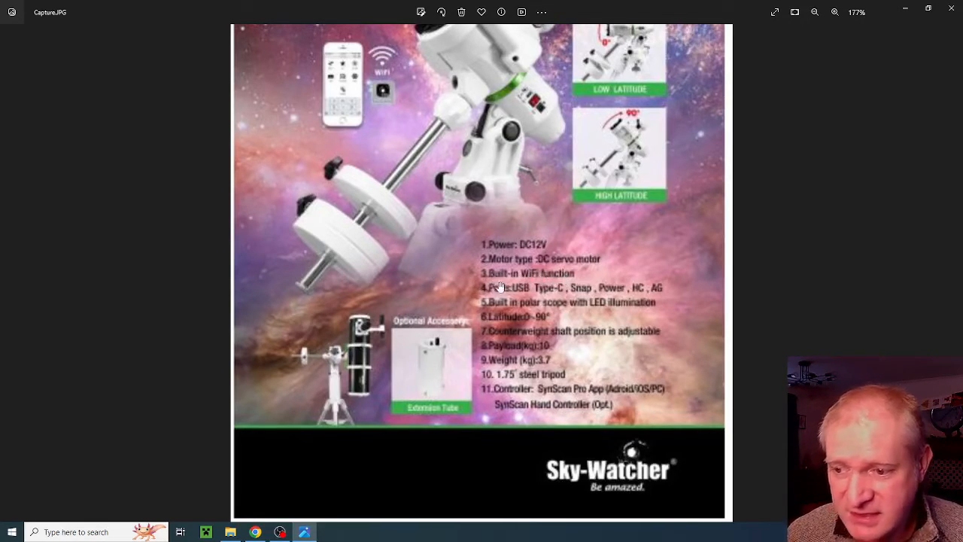
mouse_move(568, 284)
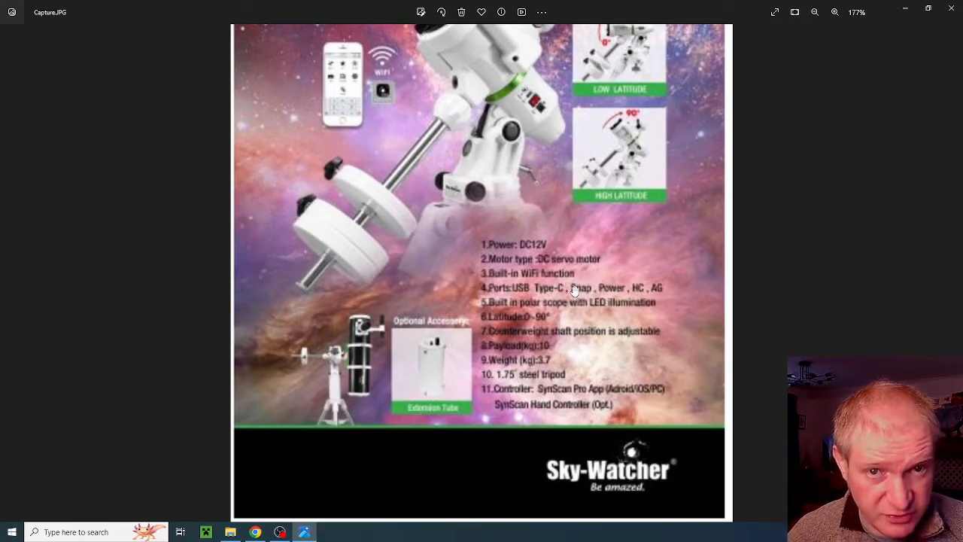
mouse_move(598, 293)
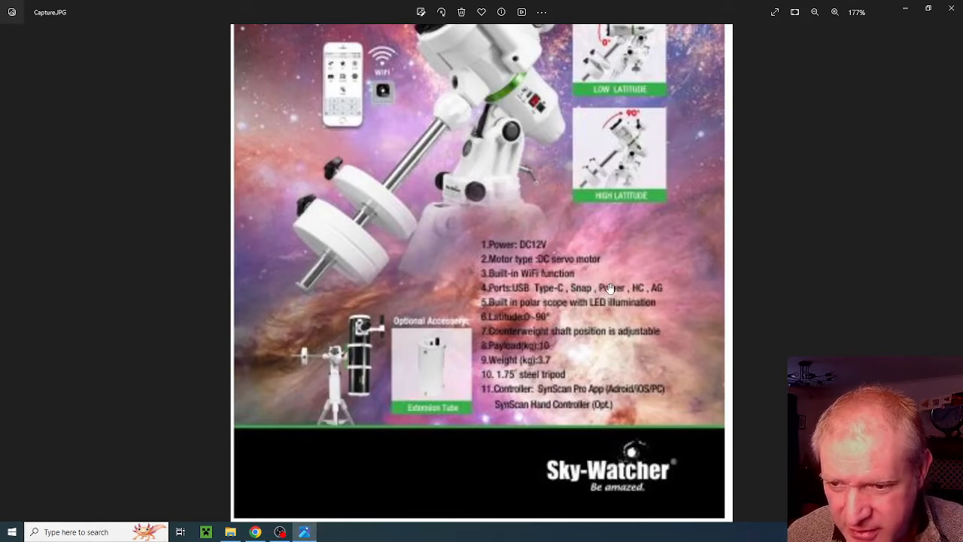
mouse_move(661, 295)
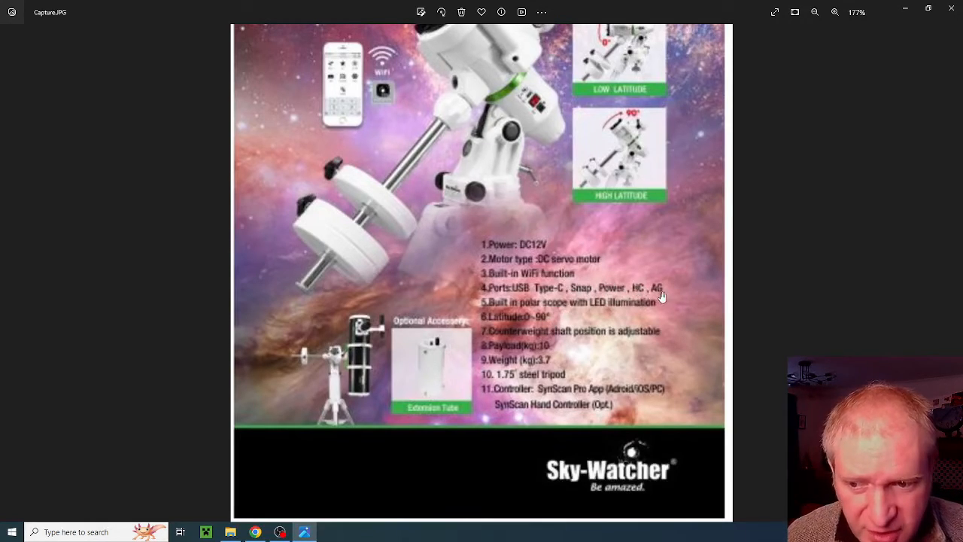
mouse_move(528, 318)
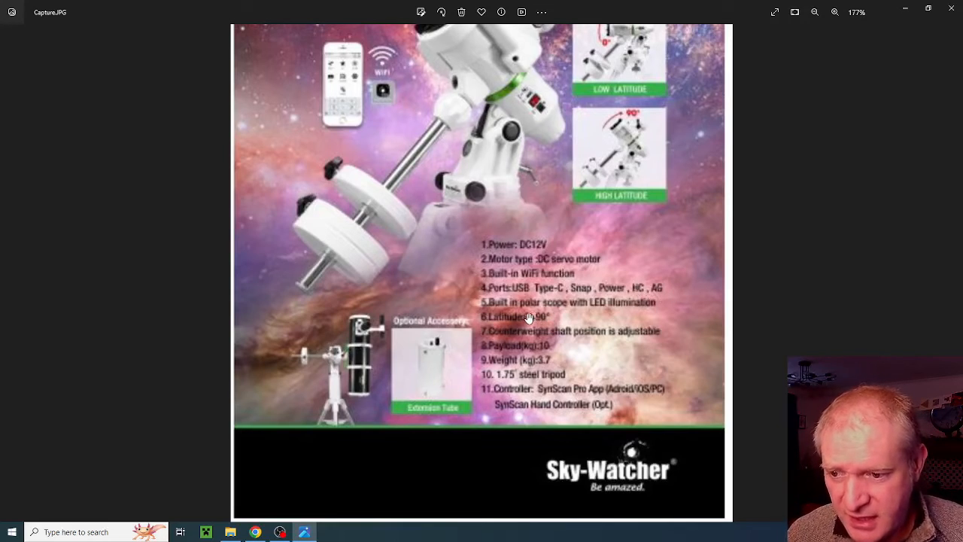
mouse_move(613, 310)
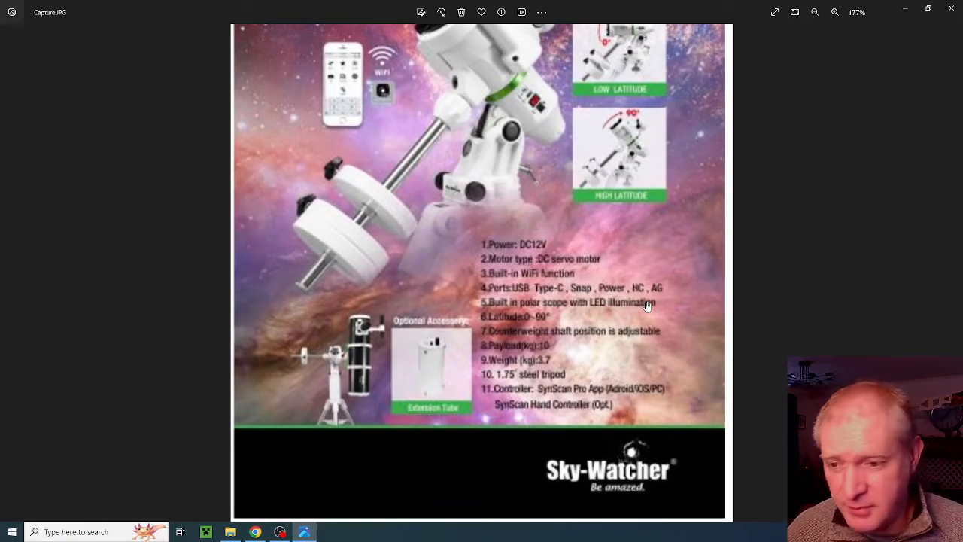
mouse_move(524, 150)
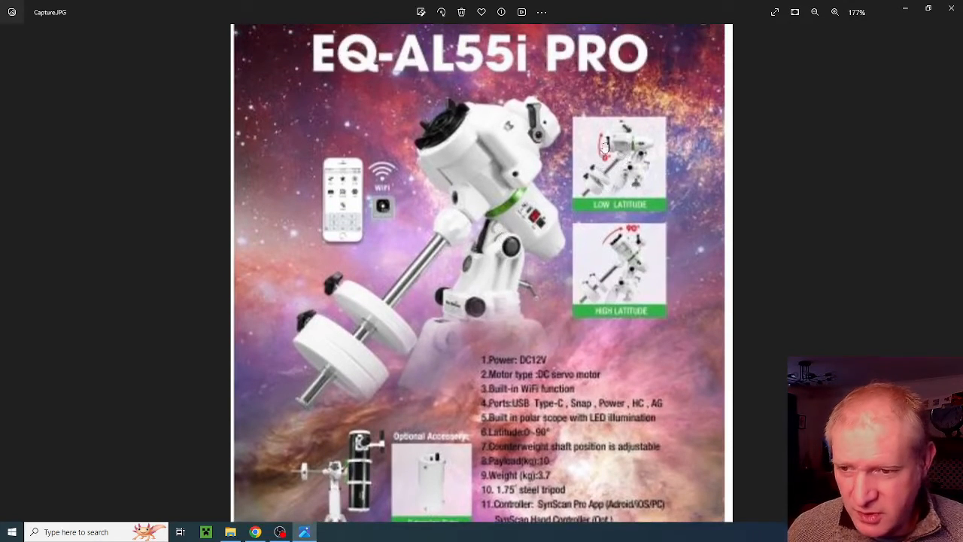
mouse_move(611, 162)
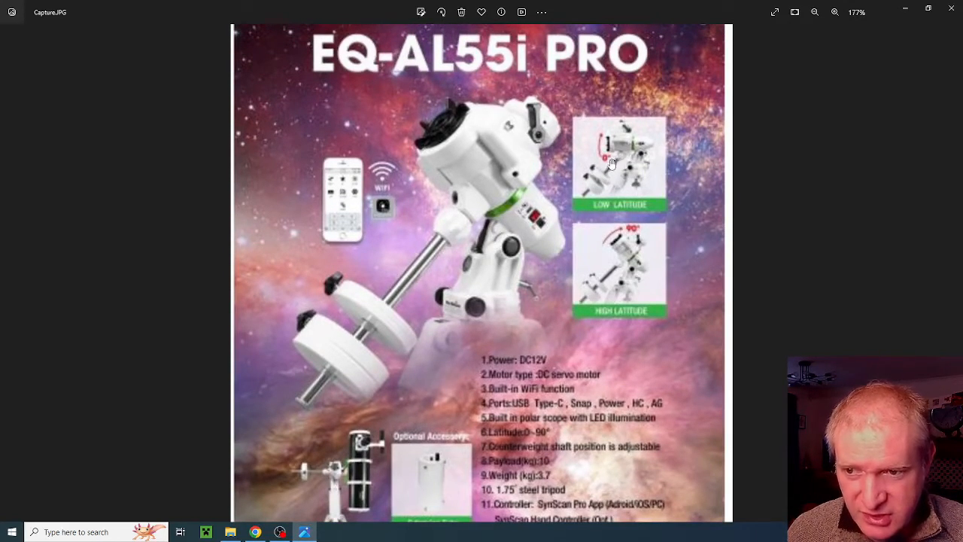
mouse_move(605, 162)
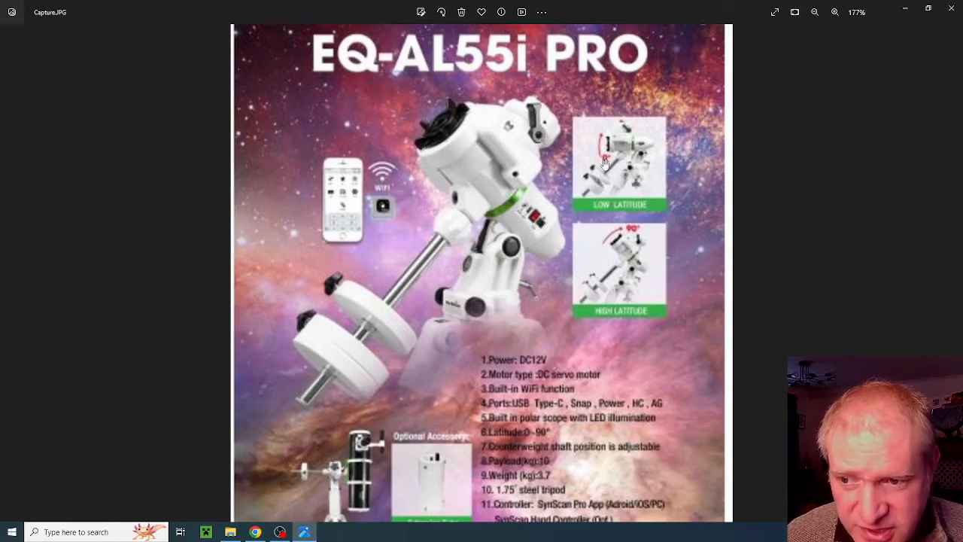
mouse_move(612, 152)
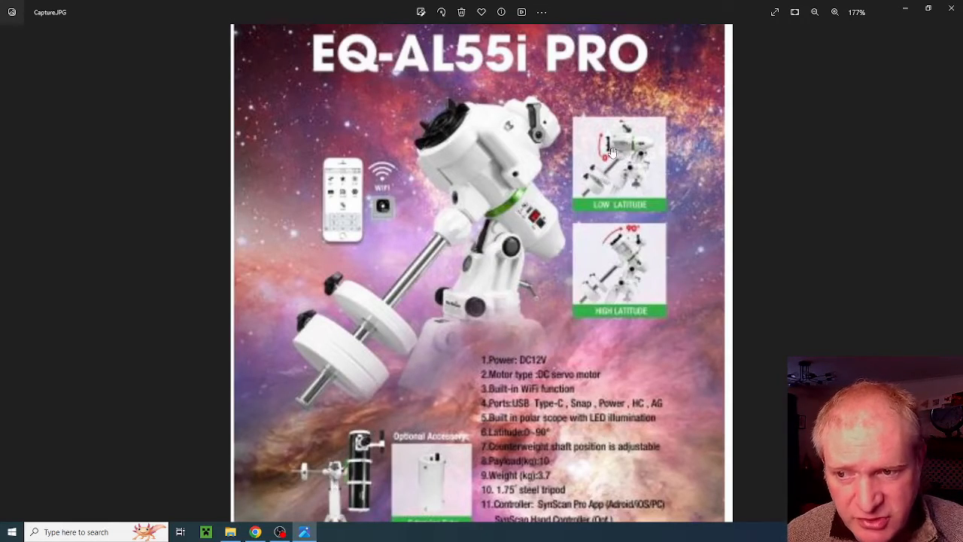
mouse_move(665, 244)
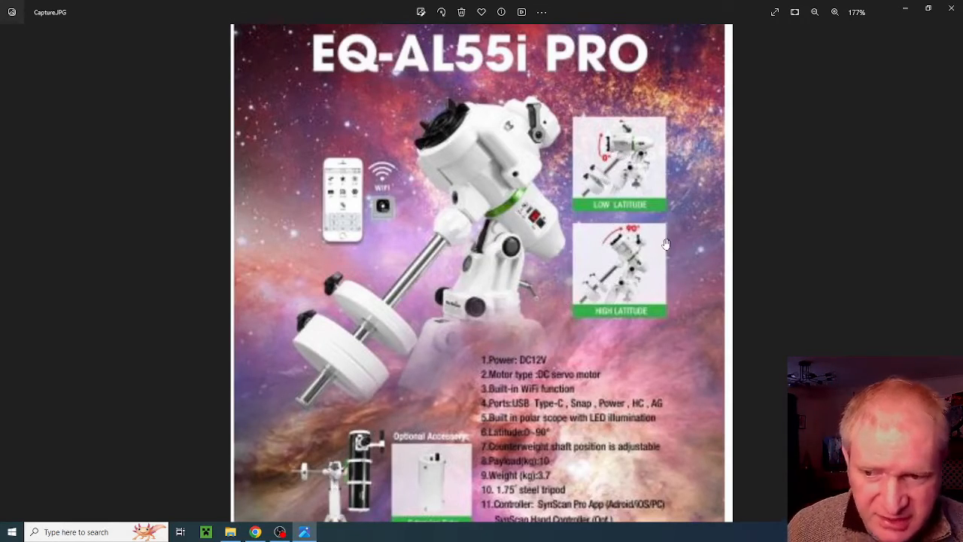
mouse_move(625, 261)
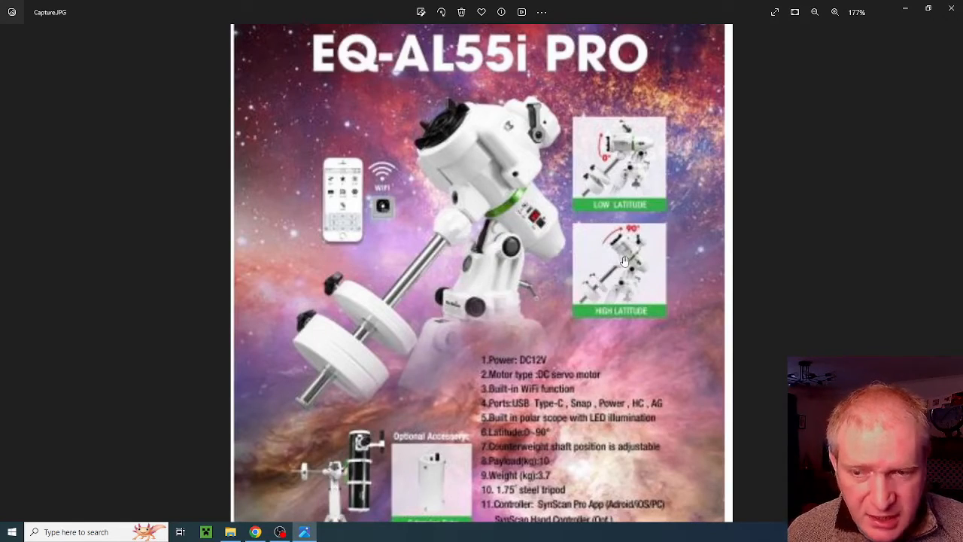
mouse_move(454, 218)
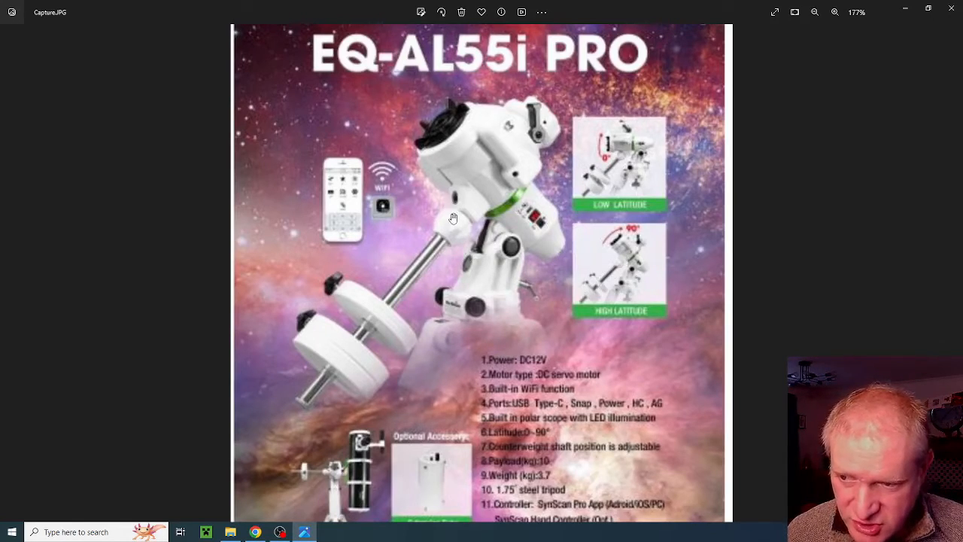
mouse_move(457, 224)
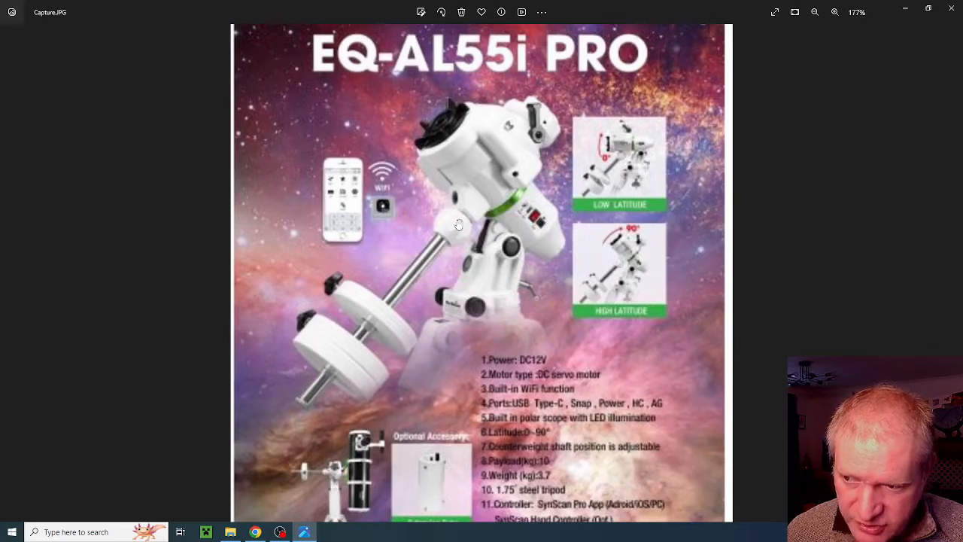
mouse_move(376, 188)
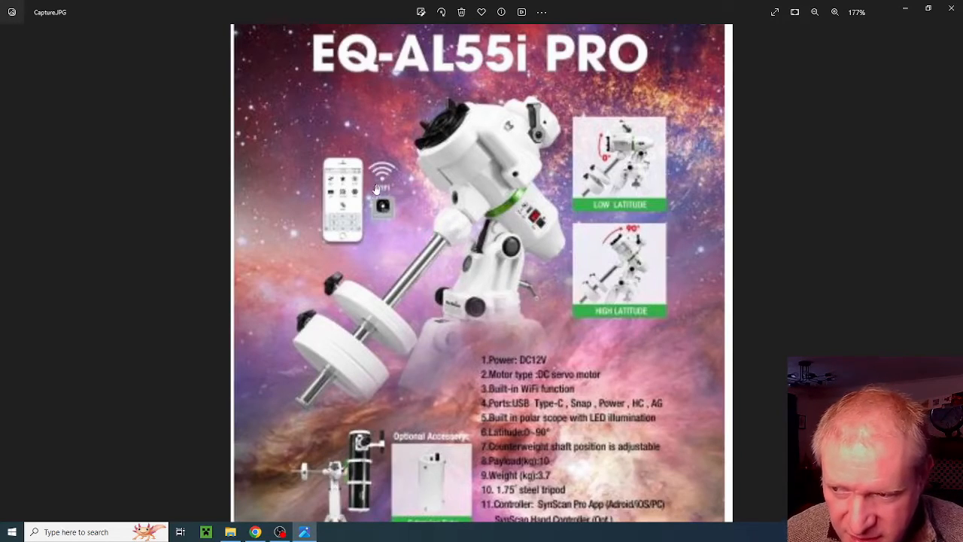
mouse_move(329, 208)
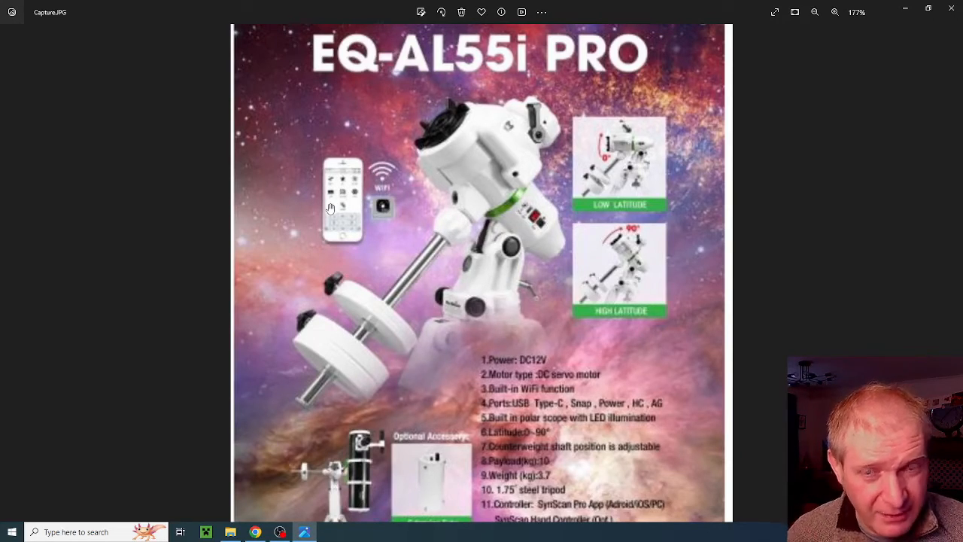
Zoom the spec sheet further and scroll down to the specification list and logo
click(815, 12)
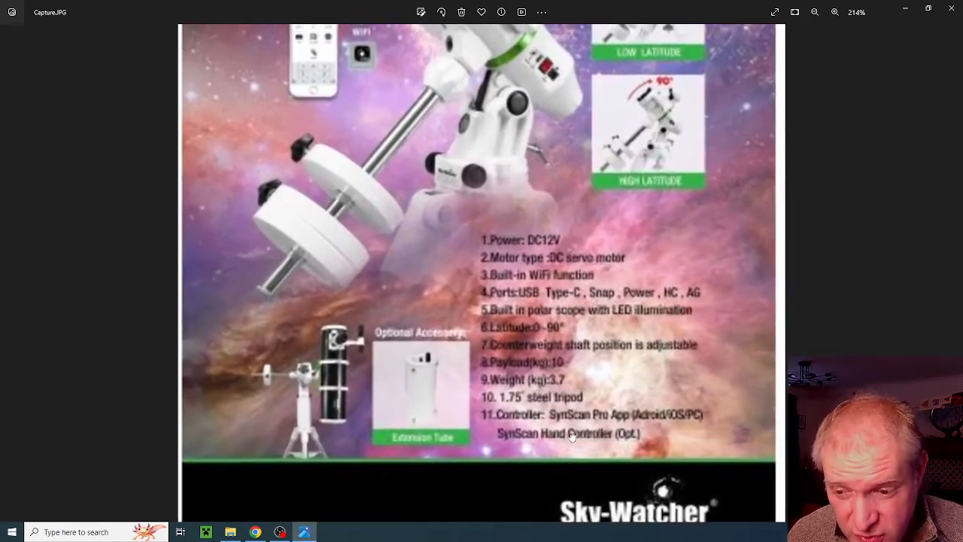
scroll(down, 3)
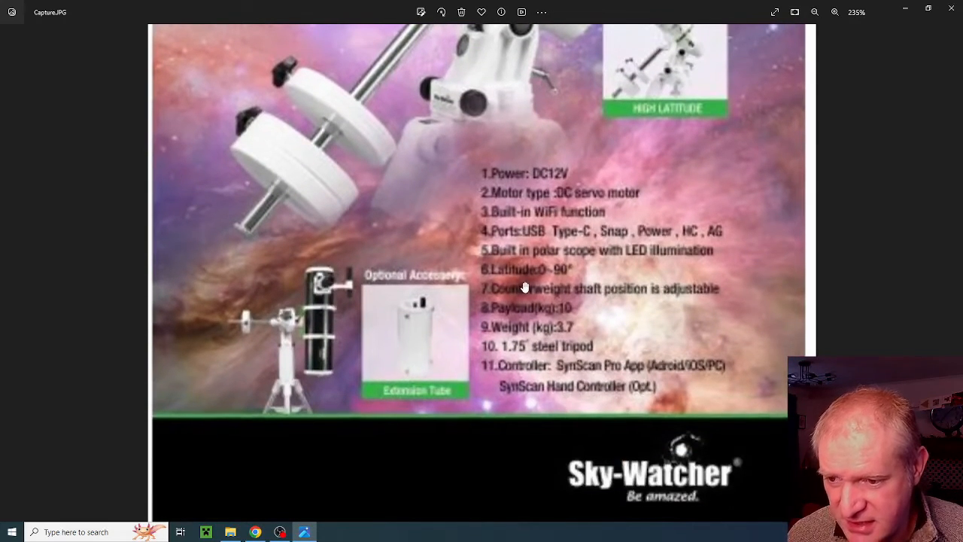
mouse_move(570, 311)
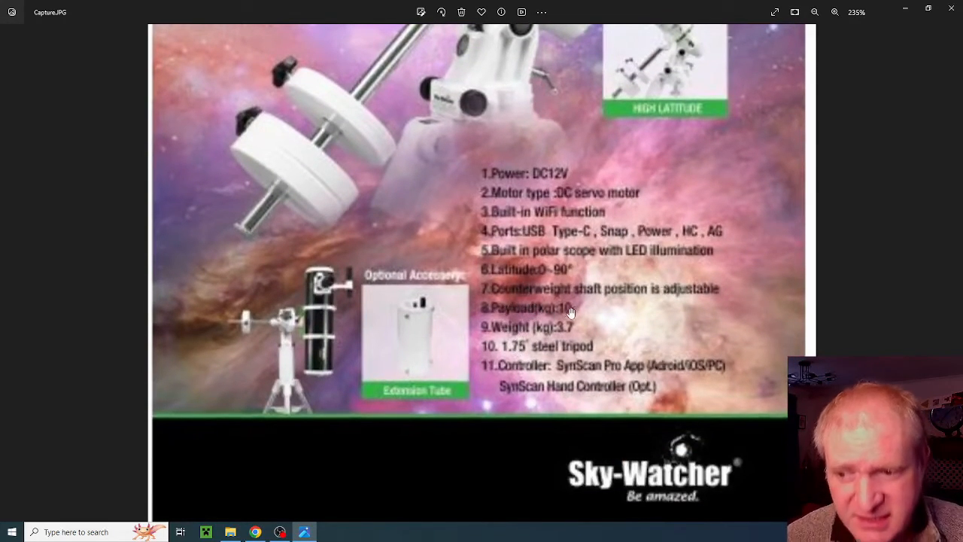
mouse_move(579, 320)
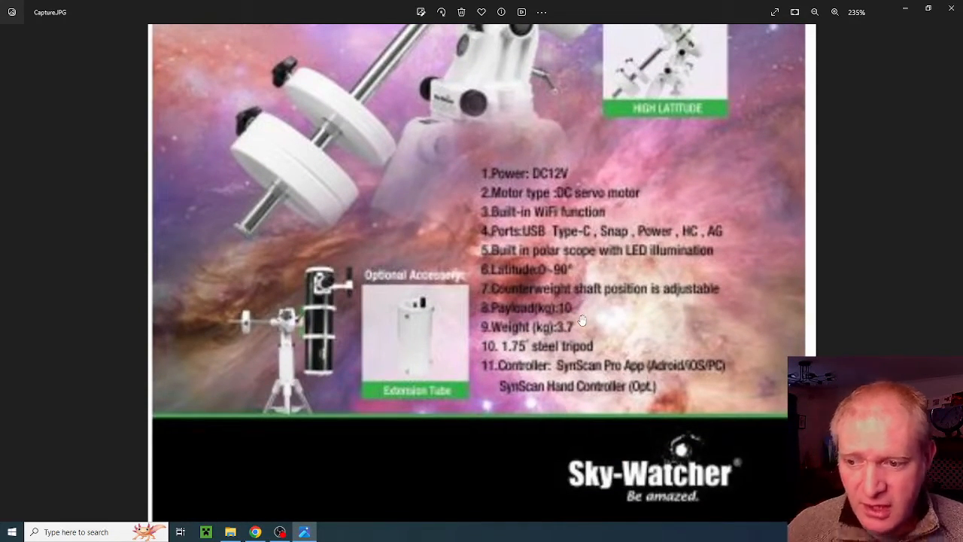
mouse_move(585, 306)
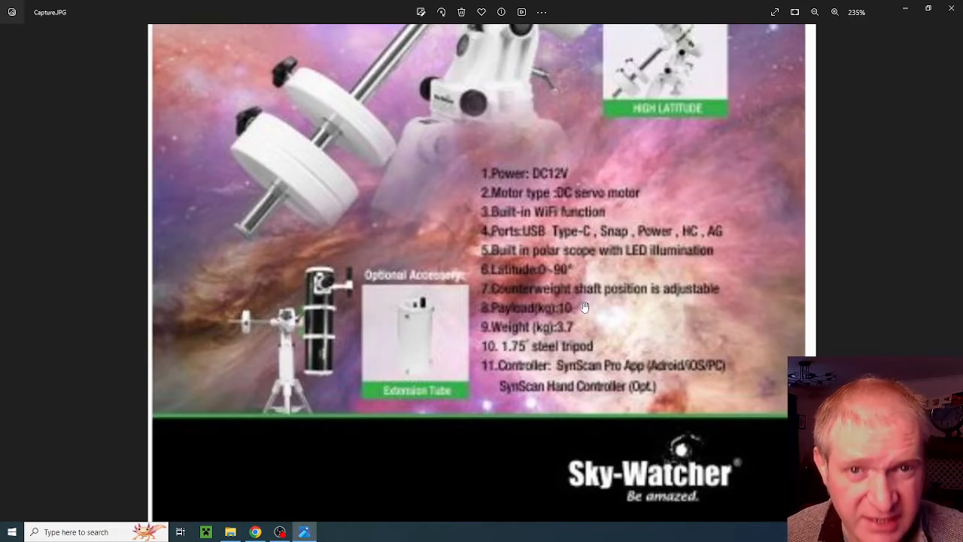
mouse_move(398, 222)
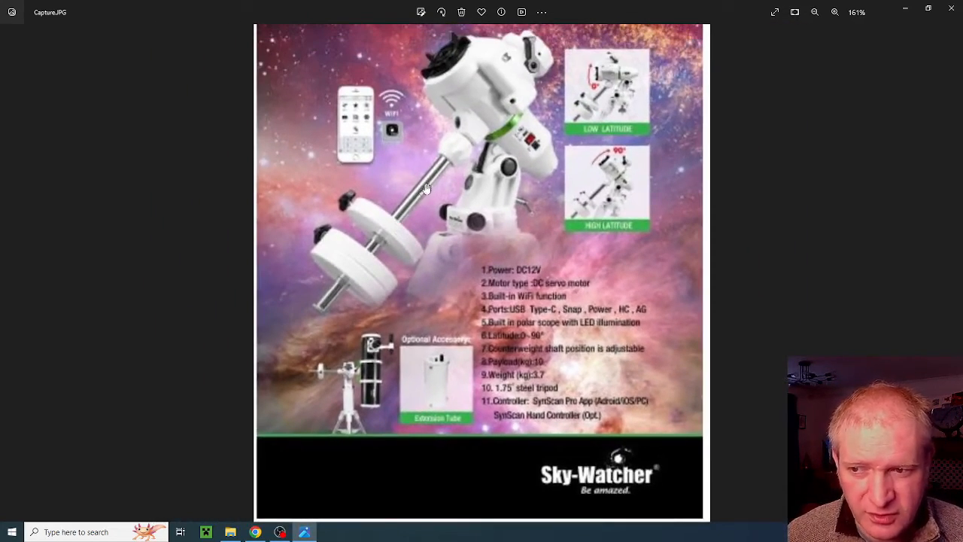
mouse_move(440, 150)
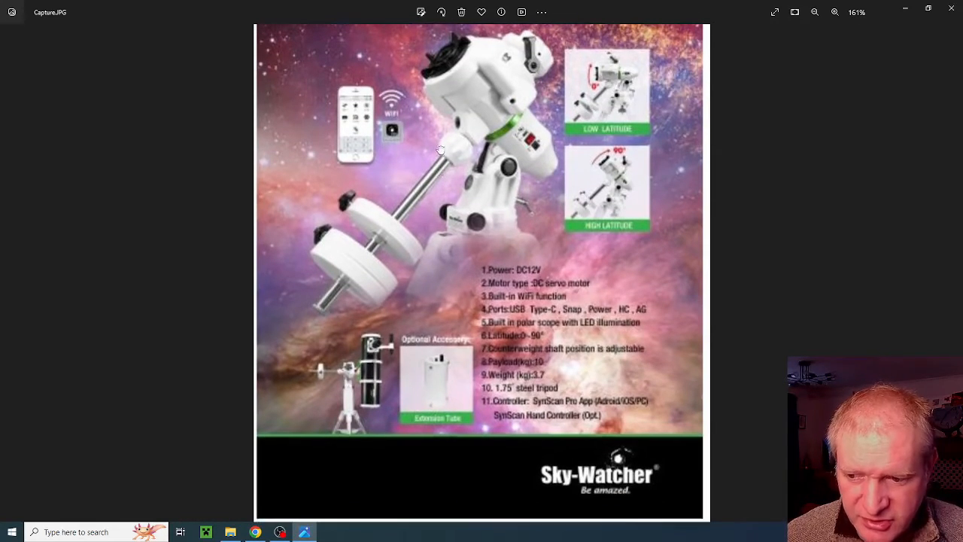
mouse_move(505, 96)
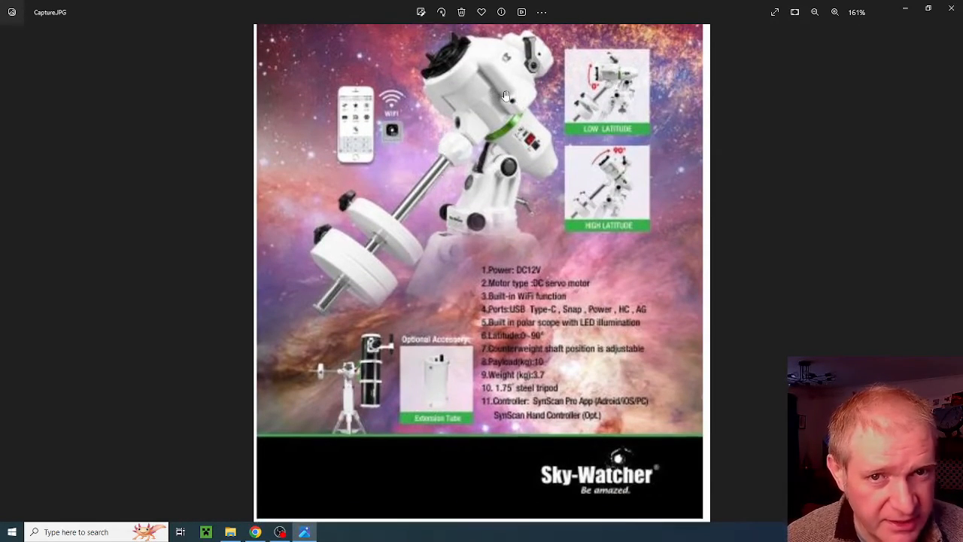
mouse_move(503, 139)
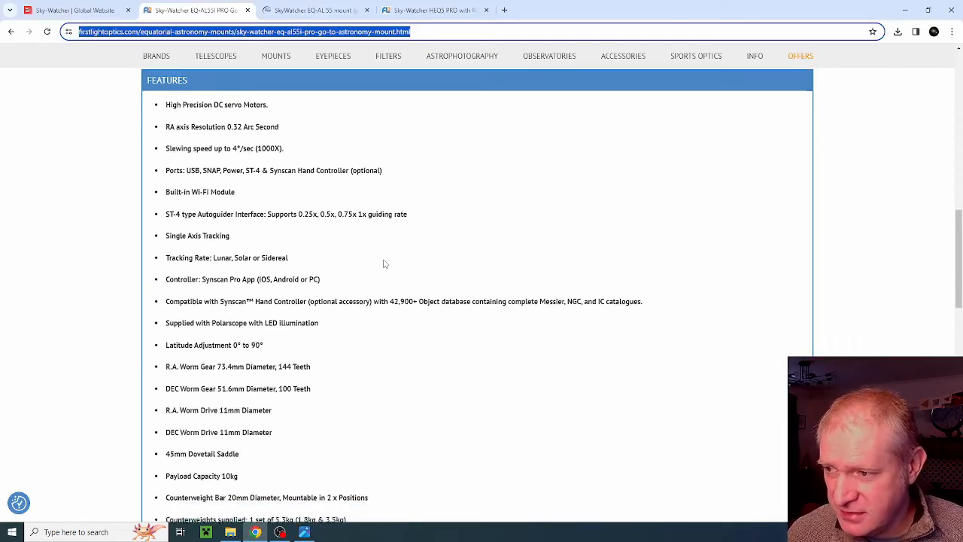
Scroll through the FEATURES list on First Light Optics, then back to About this product
scroll(up, 3)
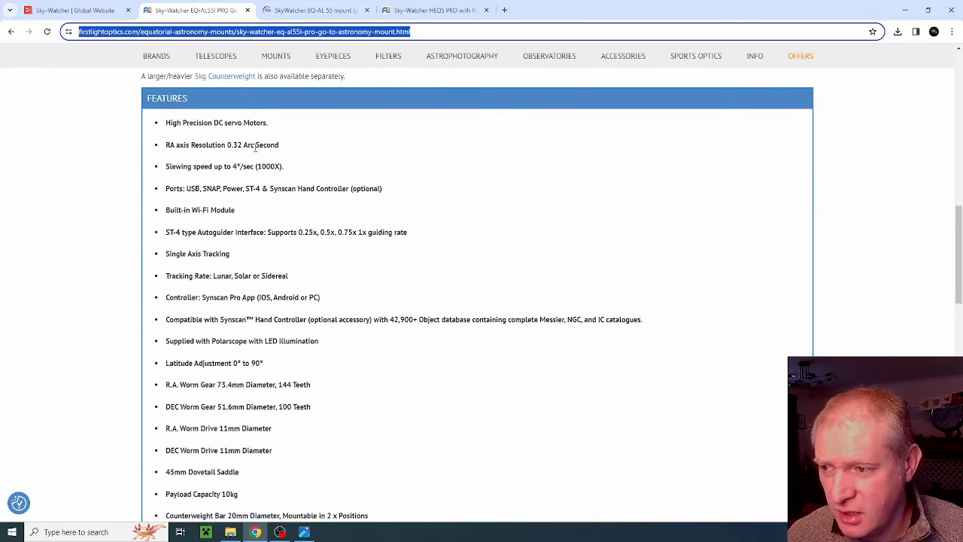
scroll(down, 3)
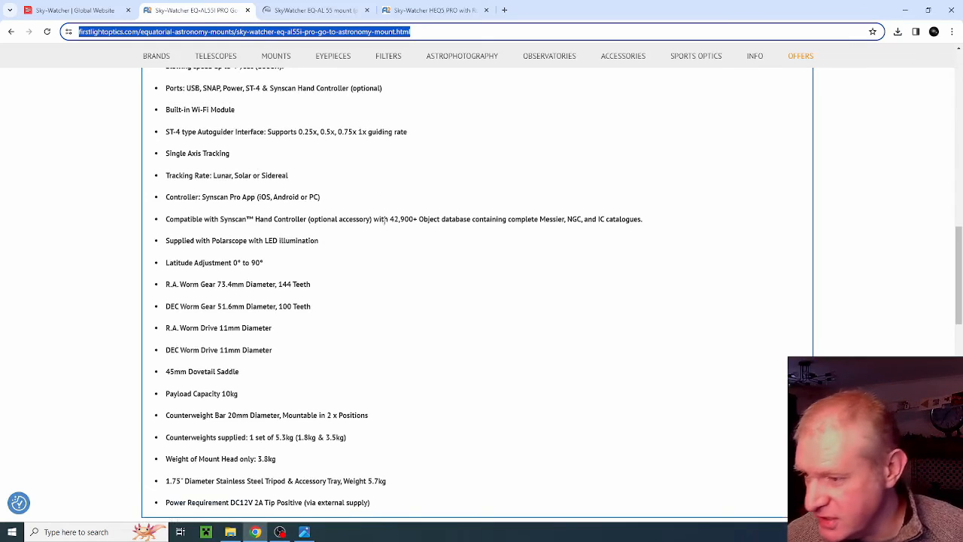
mouse_move(413, 204)
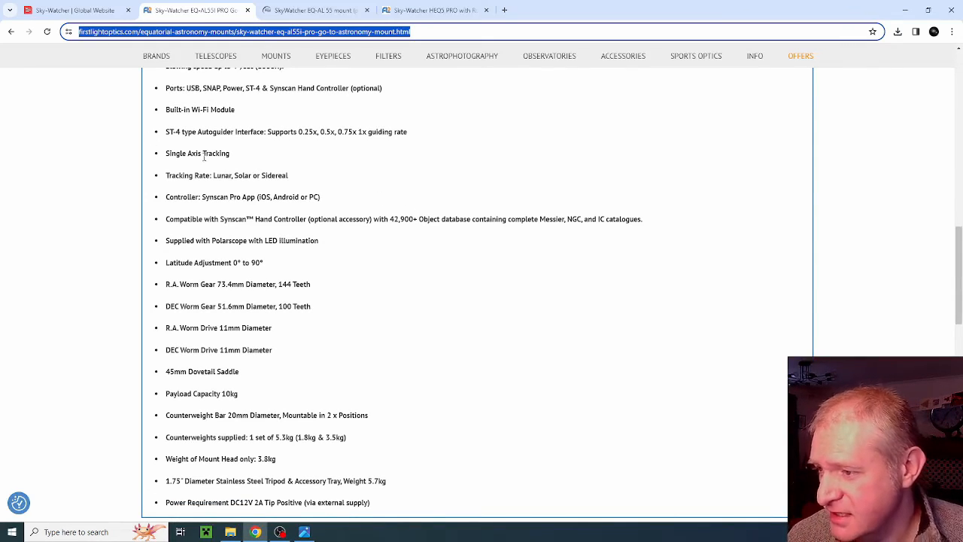
mouse_move(239, 159)
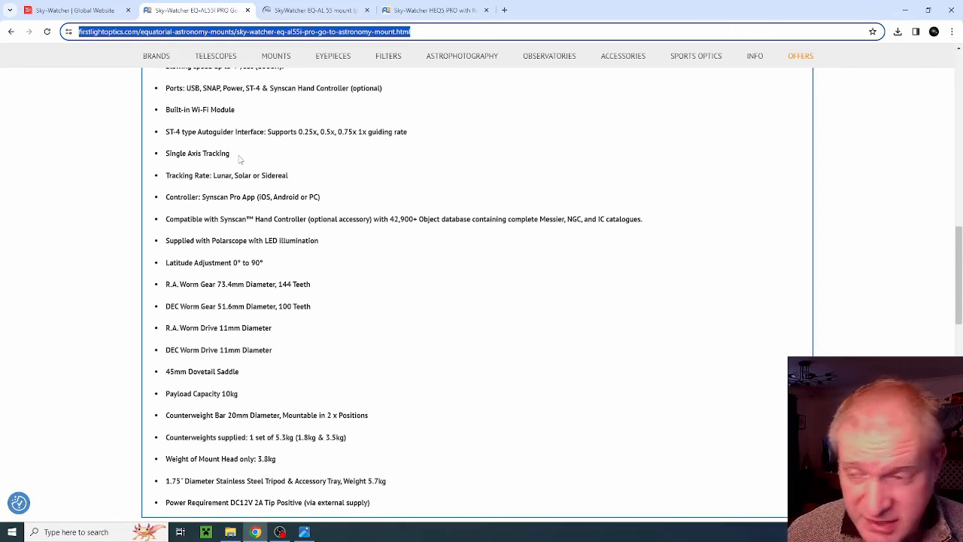
scroll(down, 3)
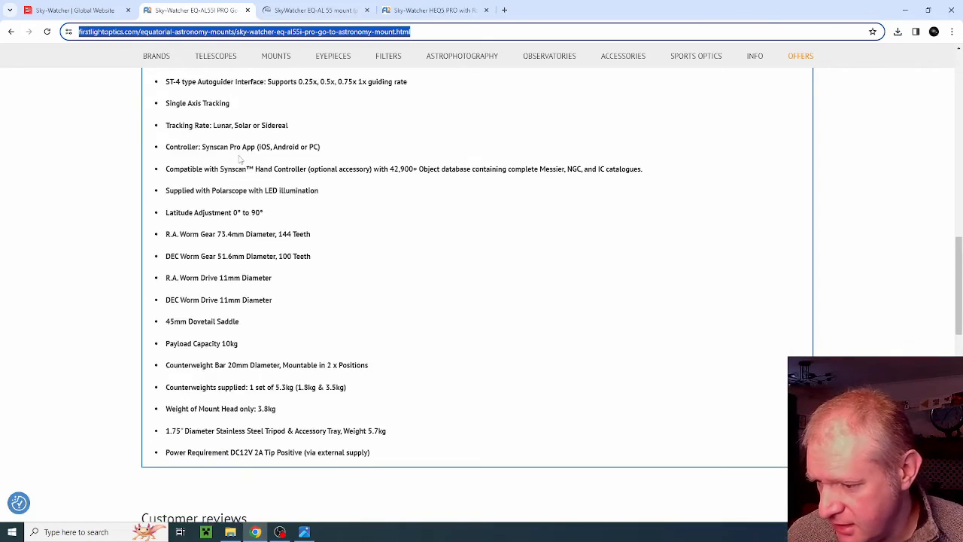
scroll(up, 3)
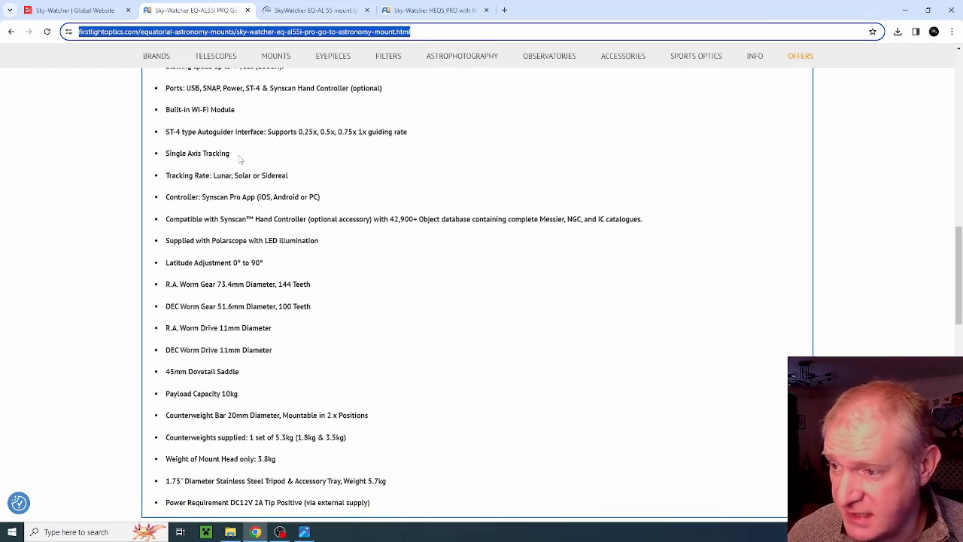
scroll(up, 3)
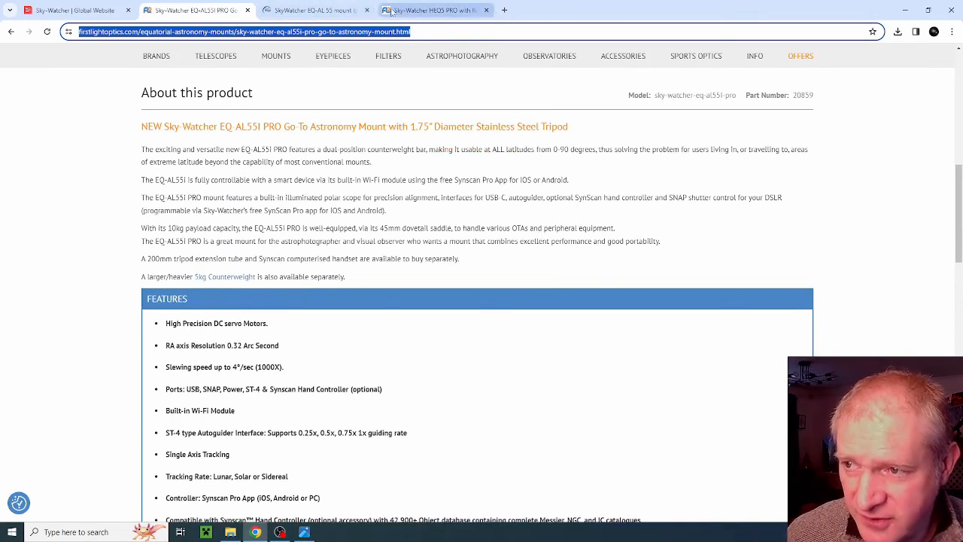
Open the 469.42 € SkyWatcher EQ-AL 55 tab, enlarge its product photo, then close it
click(293, 9)
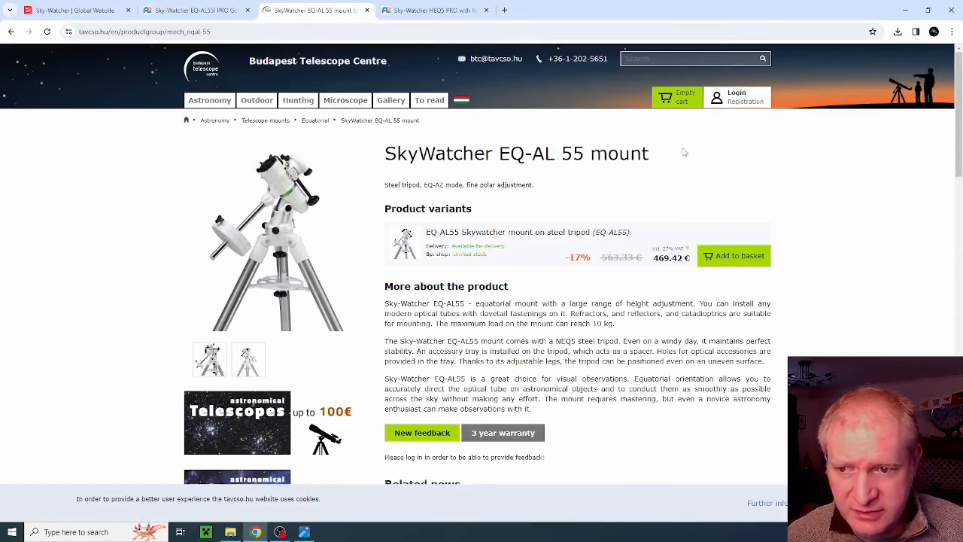
mouse_move(662, 267)
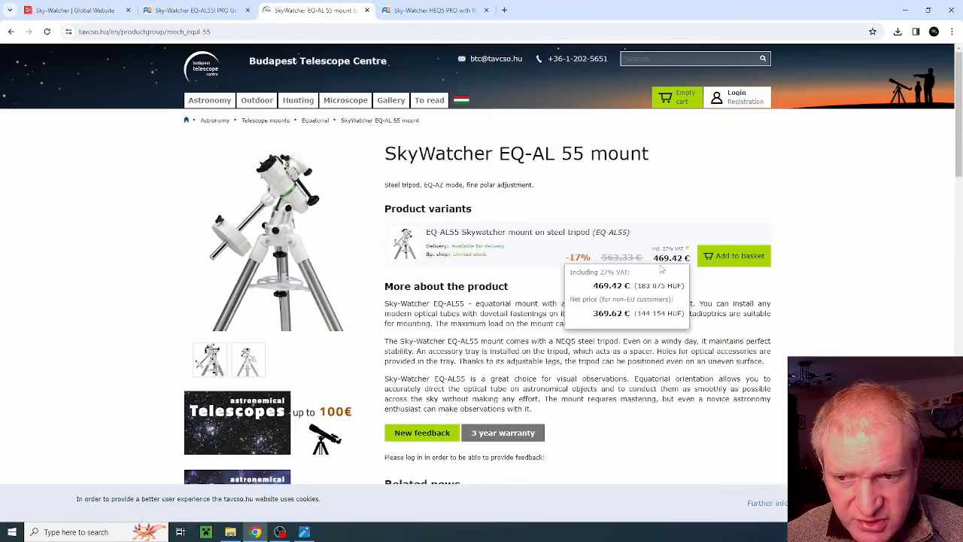
mouse_move(705, 291)
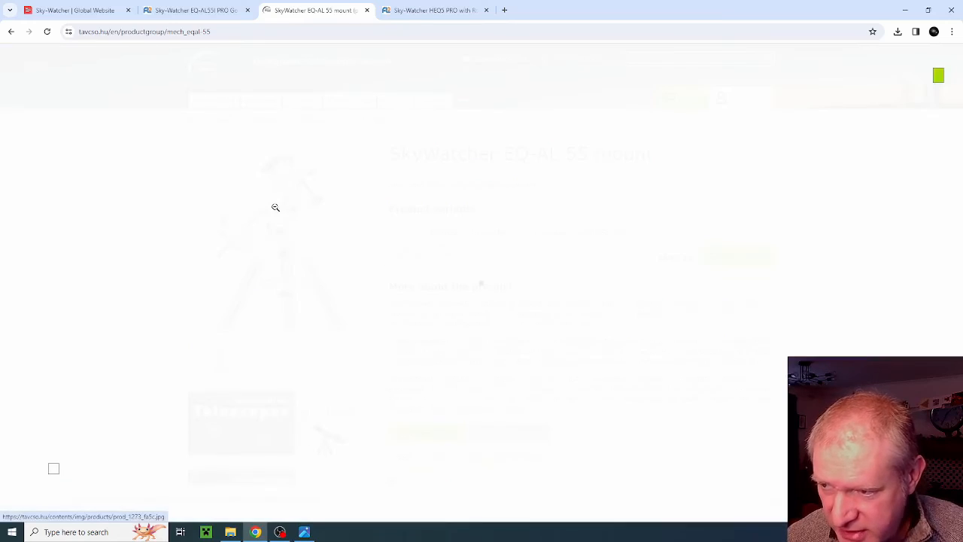
click(276, 207)
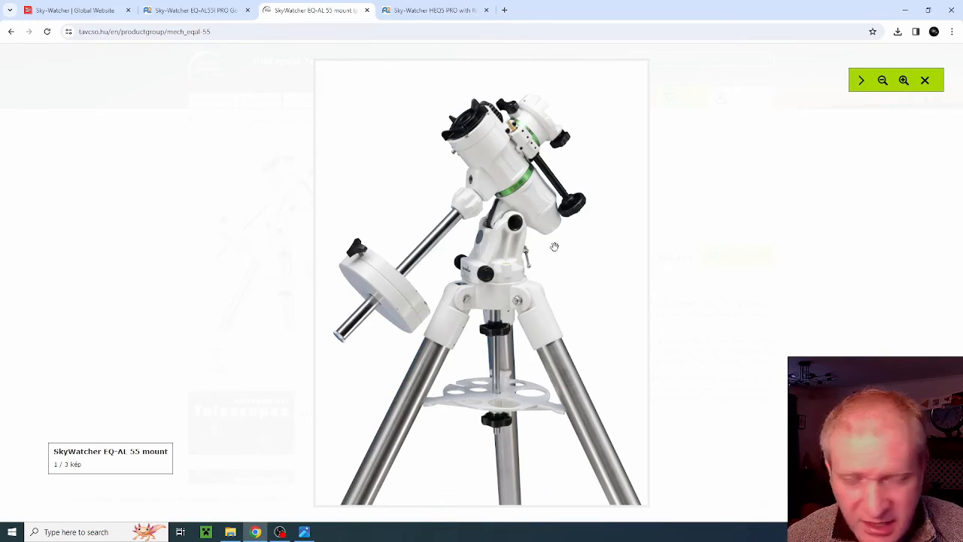
mouse_move(555, 247)
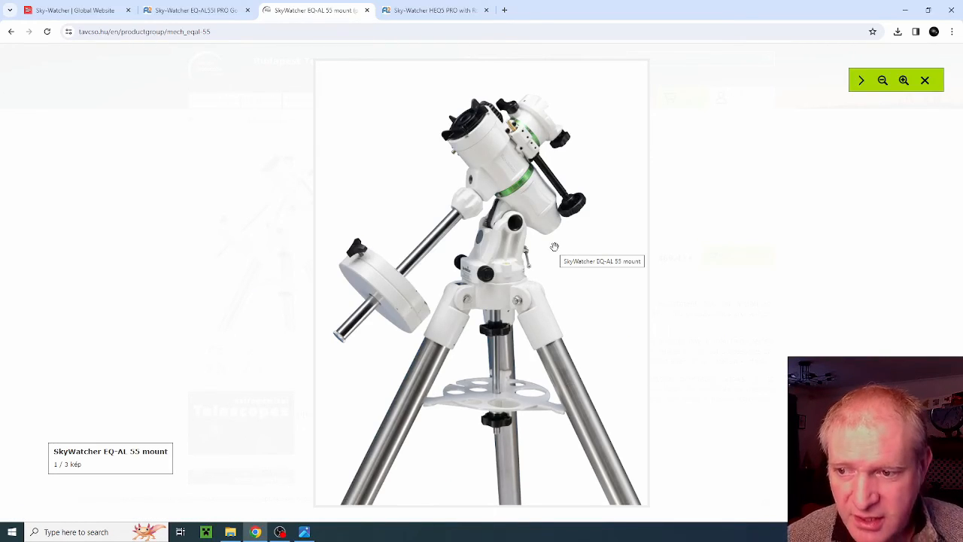
mouse_move(576, 205)
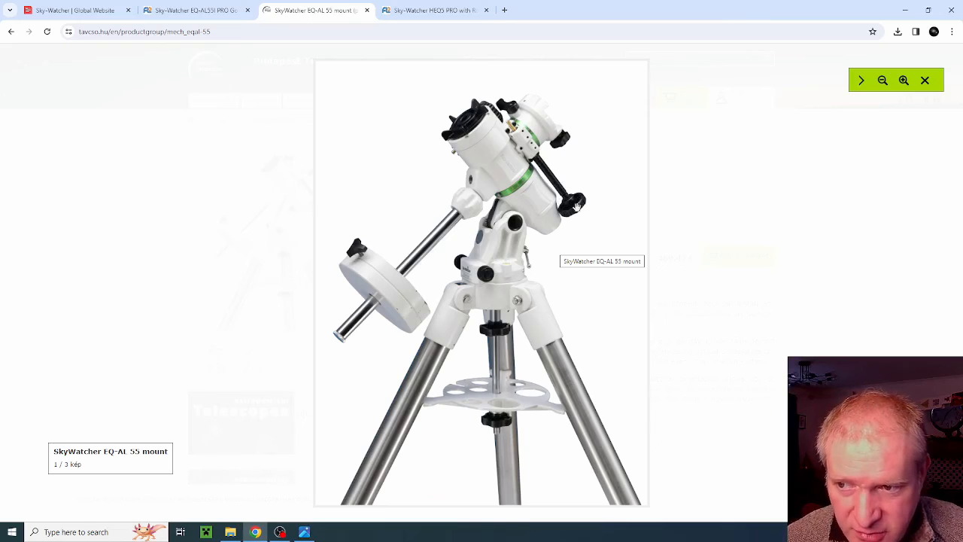
mouse_move(545, 173)
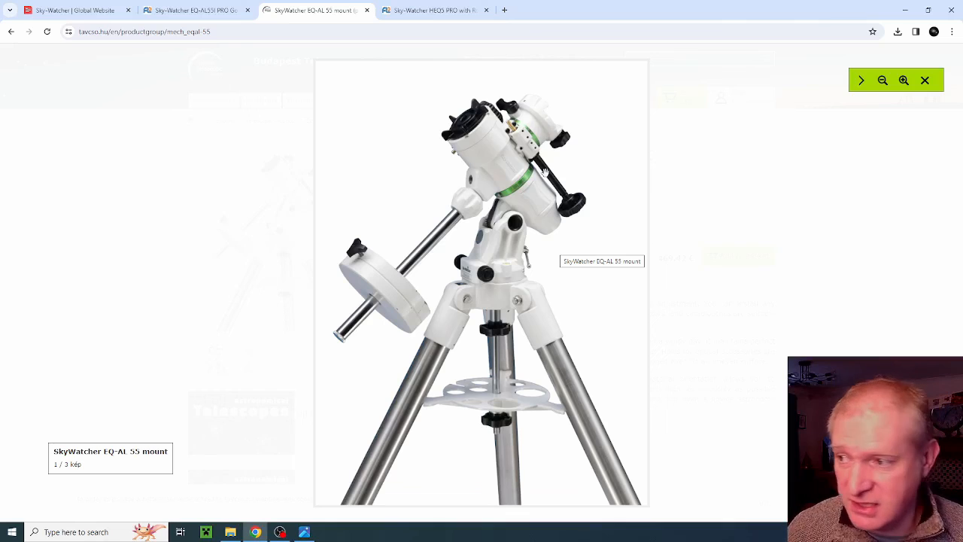
click(924, 79)
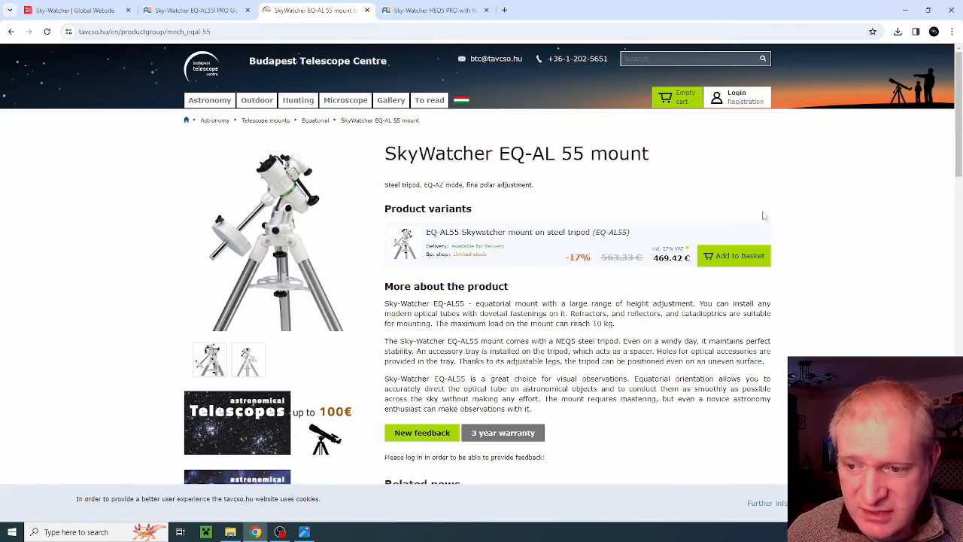